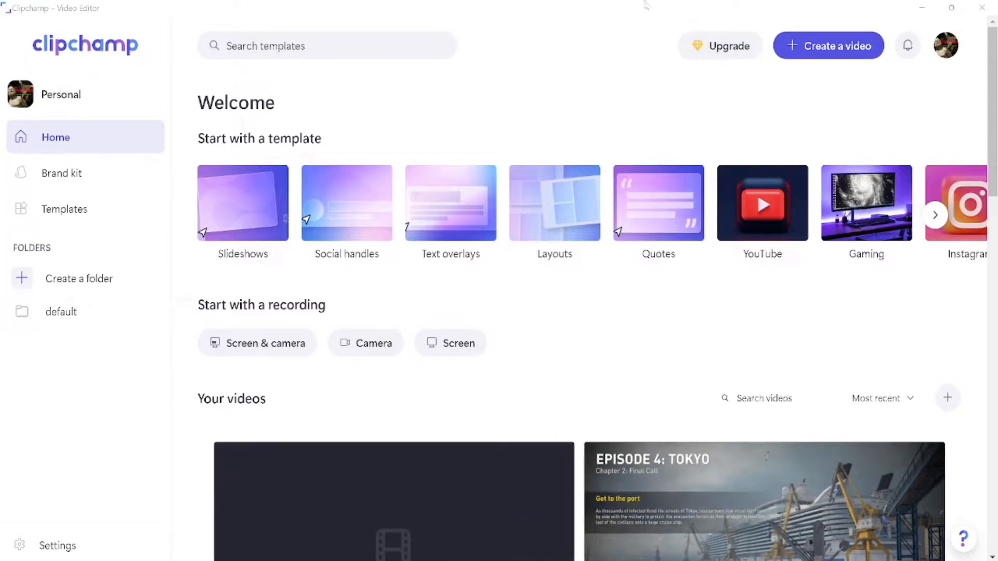
mouse_move(3, 76)
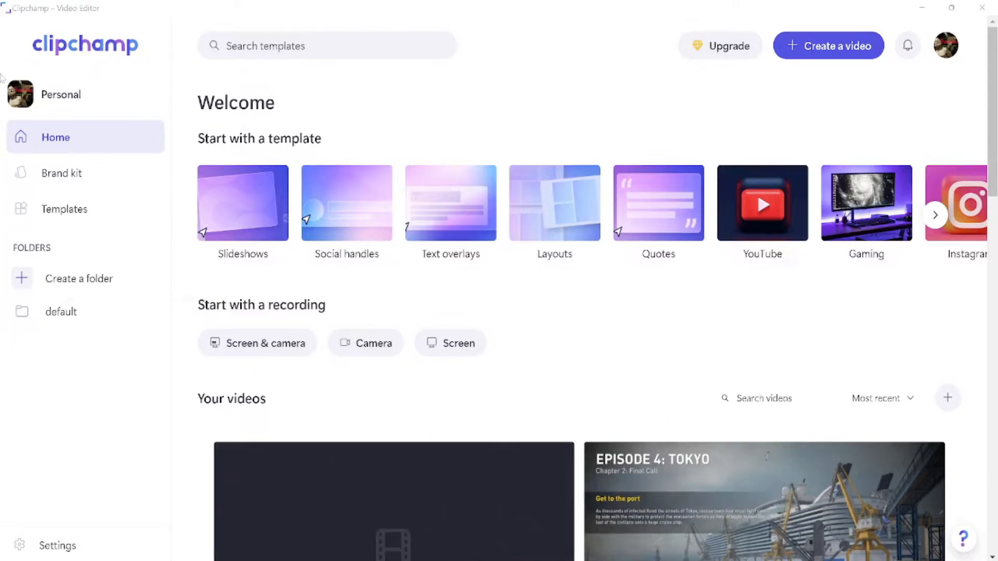
mouse_move(468, 240)
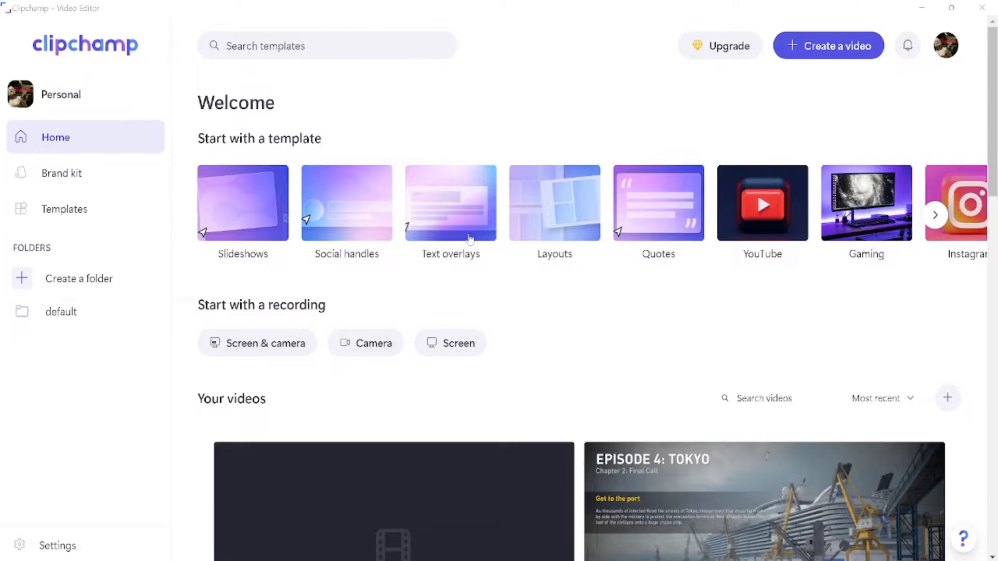
Open the empty untitled video project, then return home and browse the project list
scroll(down, 3)
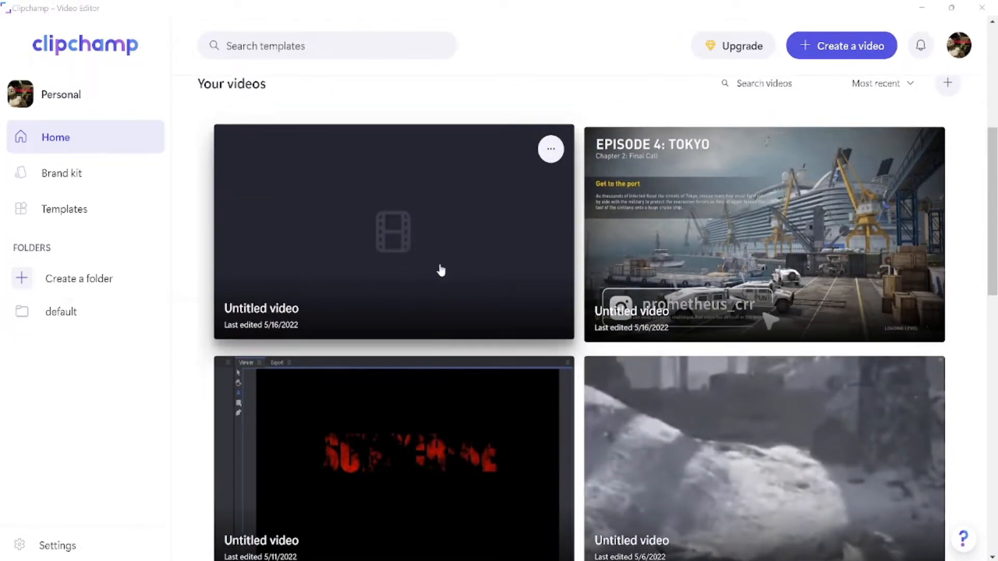
mouse_move(338, 250)
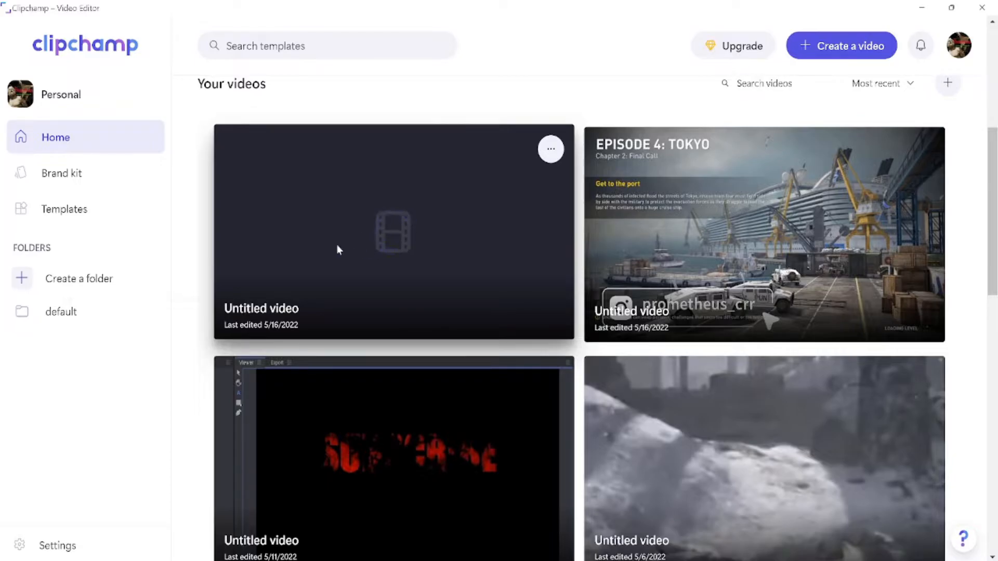
click(393, 232)
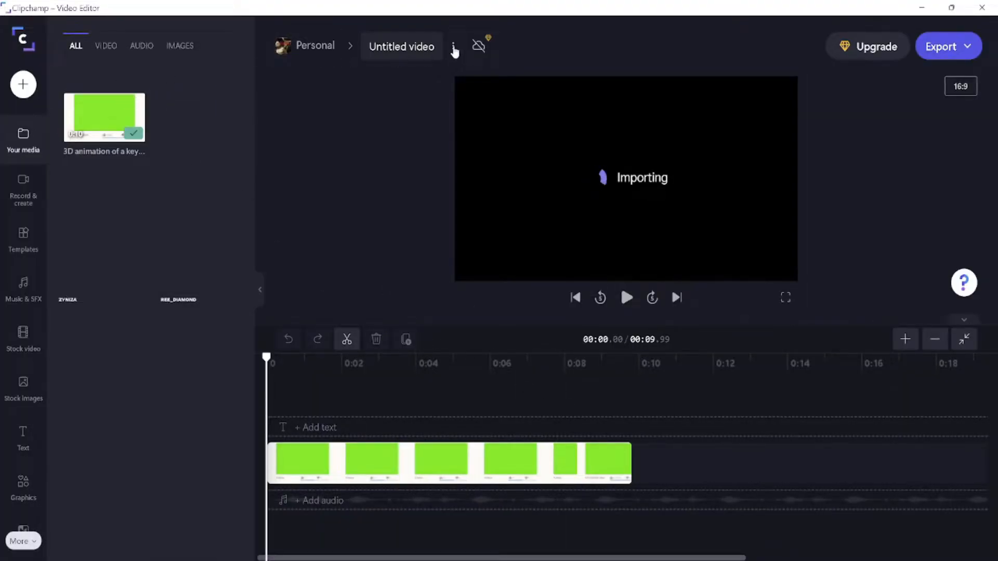
click(23, 40)
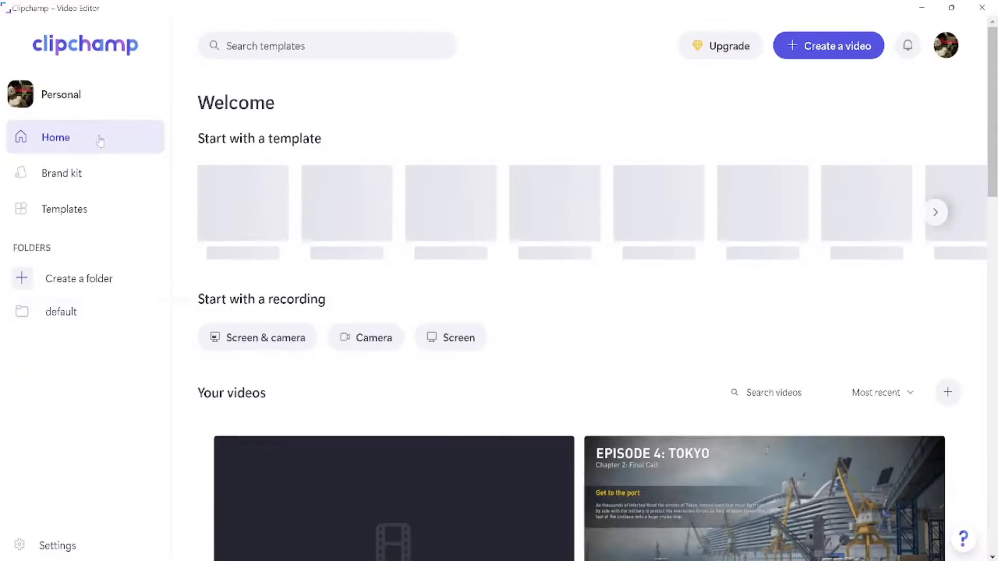
scroll(down, 3)
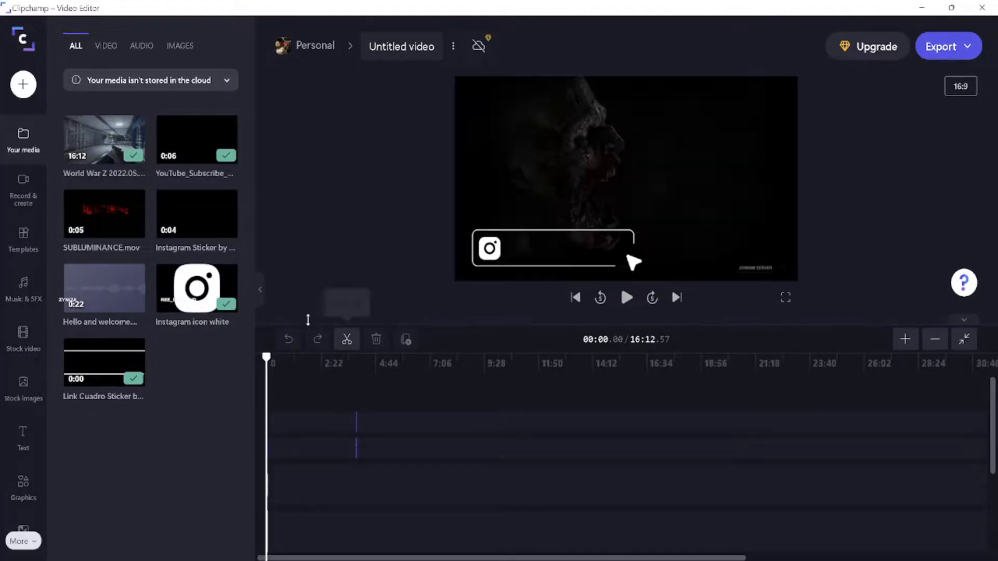
mouse_move(243, 366)
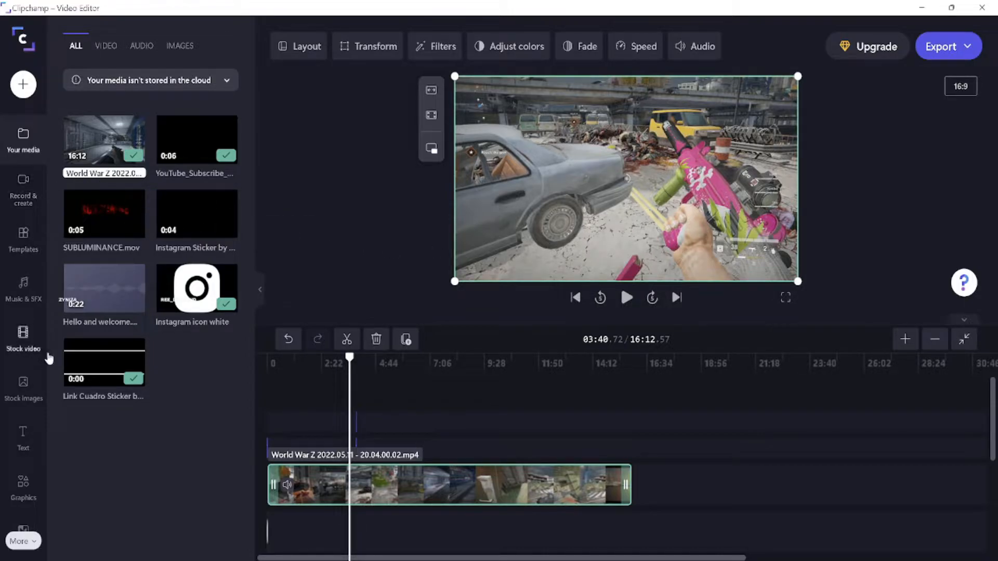
Browse through the Text panel's title style templates for the gameplay overlay
click(23, 437)
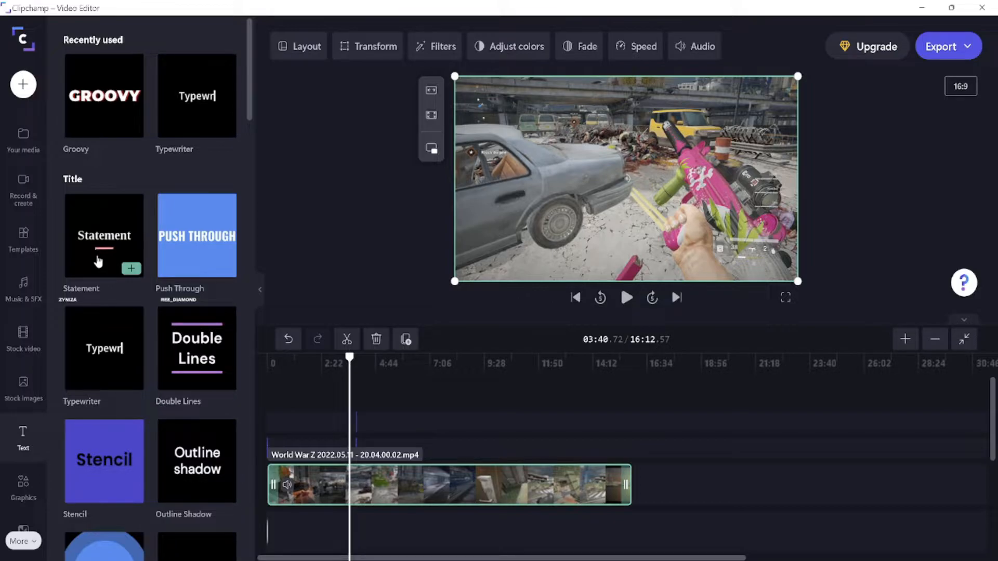
mouse_move(112, 247)
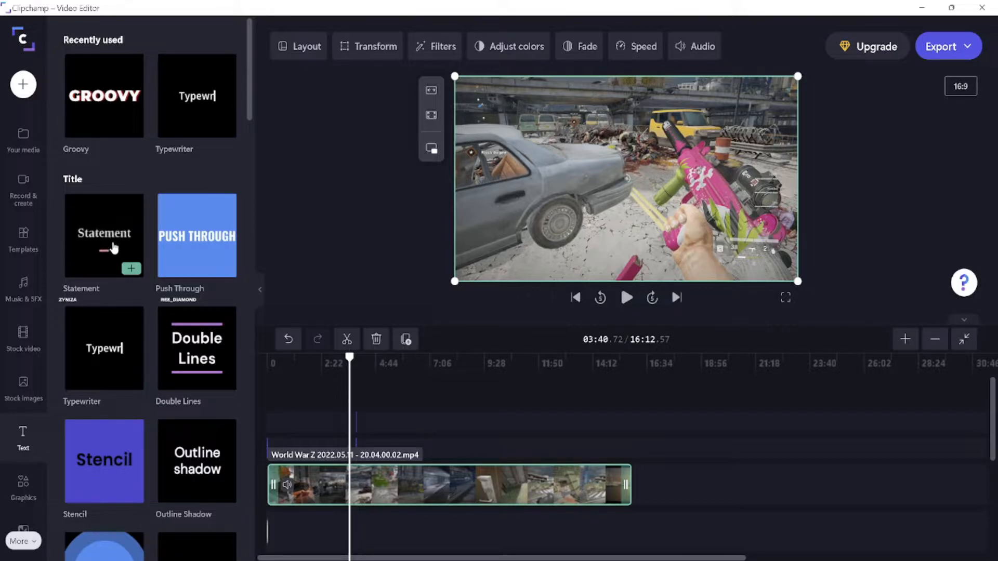
scroll(down, 3)
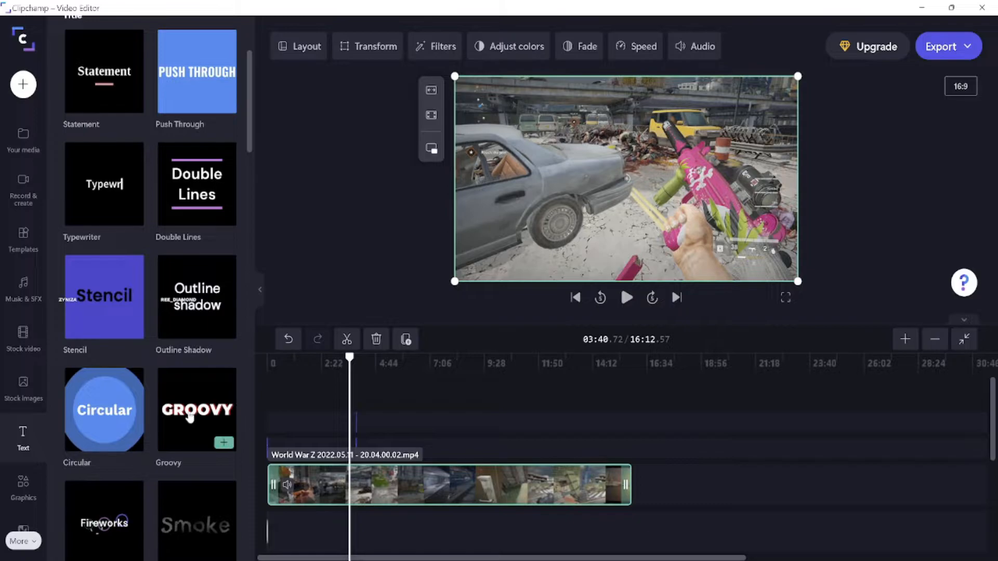
scroll(down, 3)
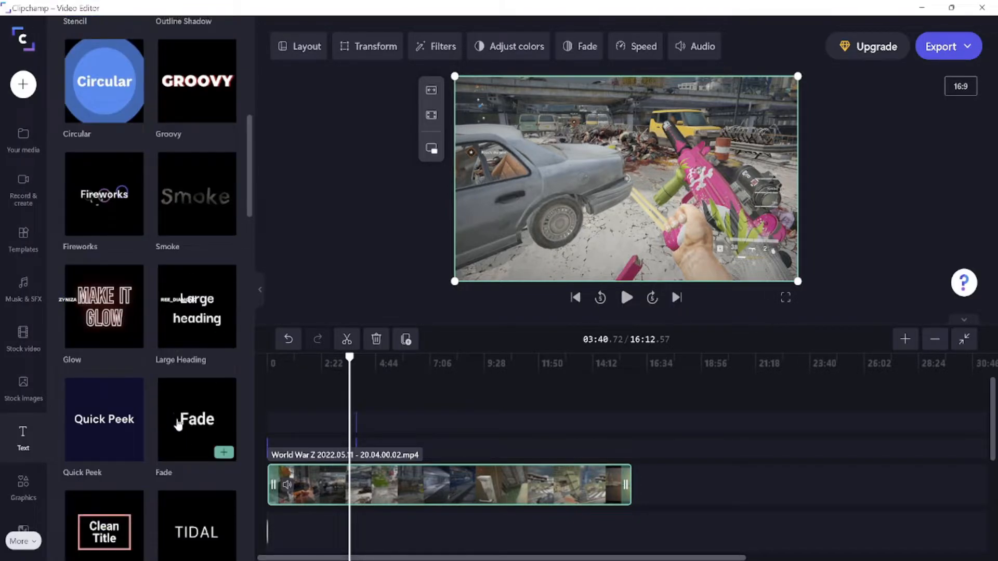
scroll(down, 3)
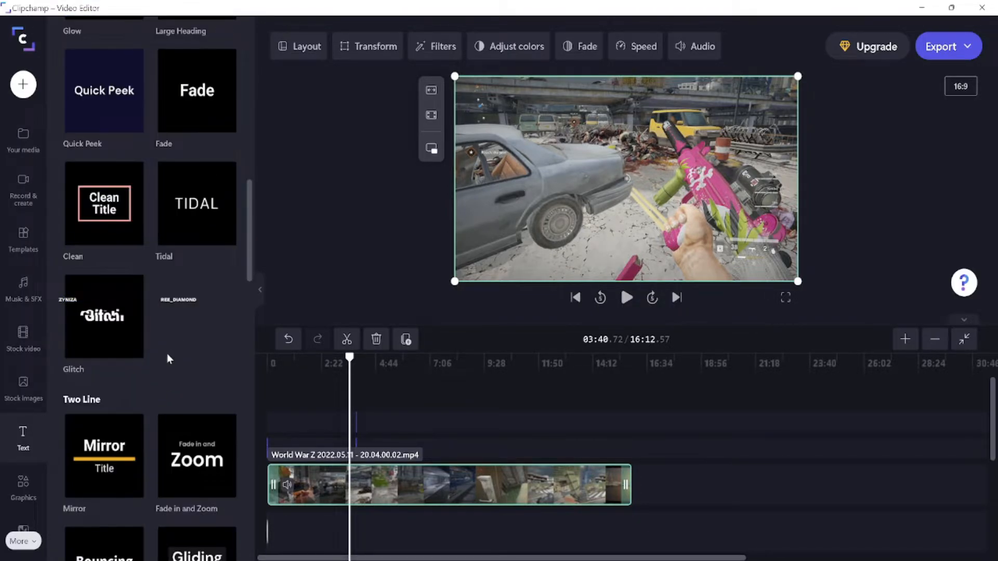
scroll(up, 3)
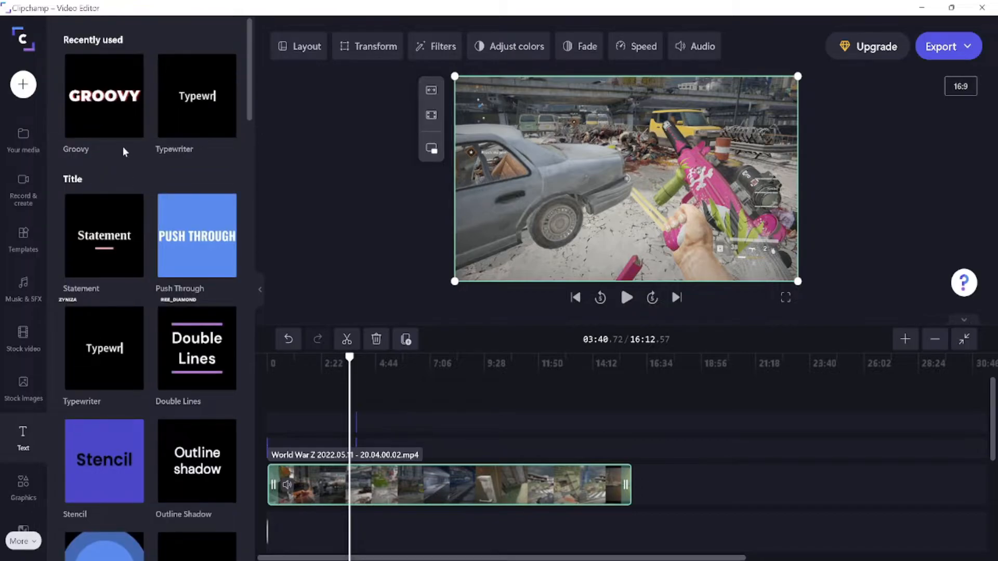
mouse_move(106, 263)
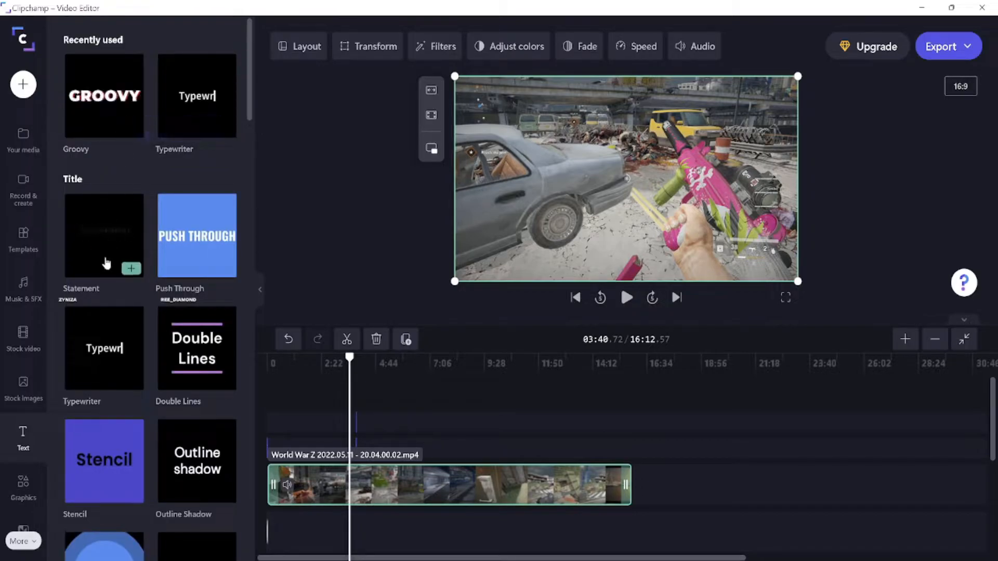
scroll(down, 3)
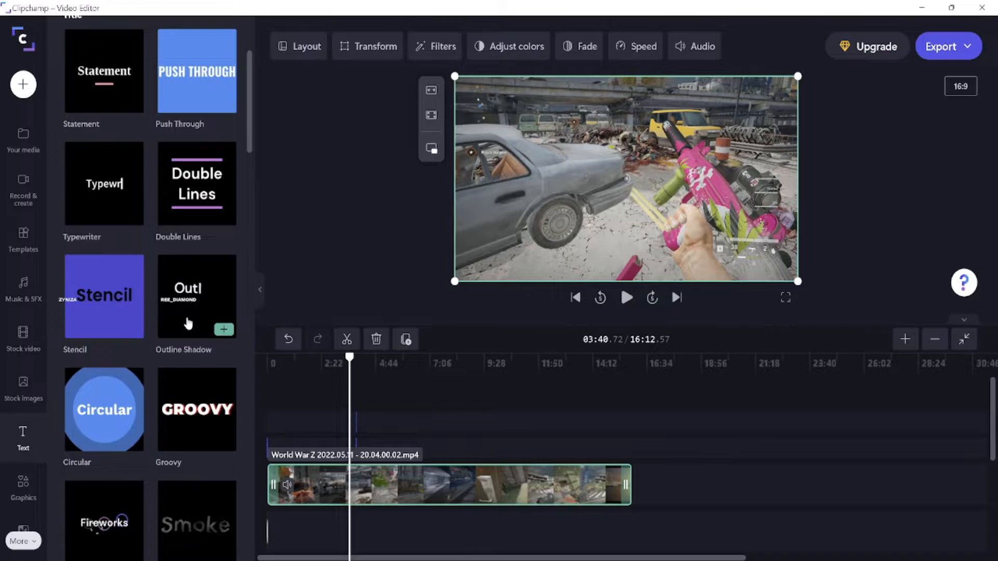
scroll(down, 3)
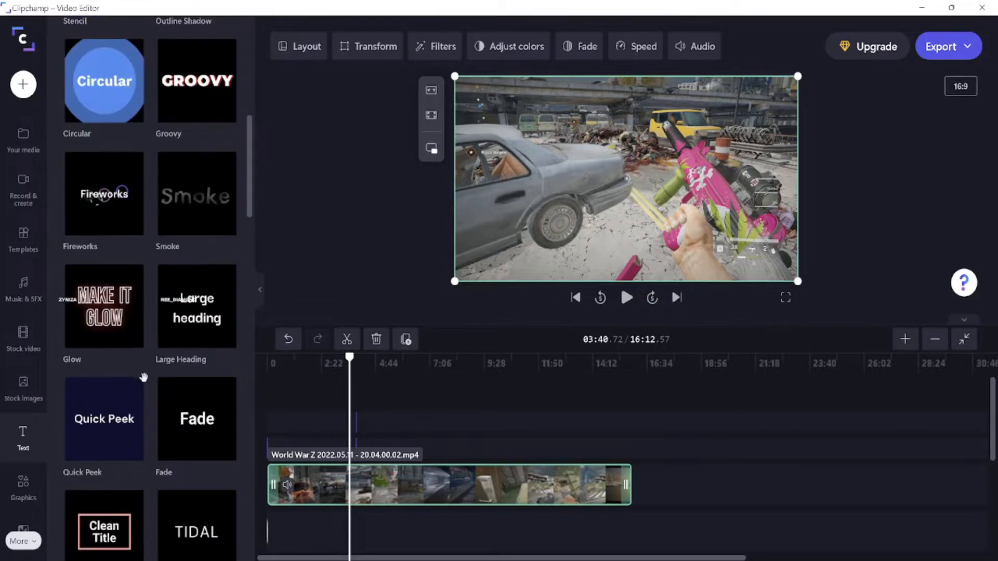
scroll(down, 3)
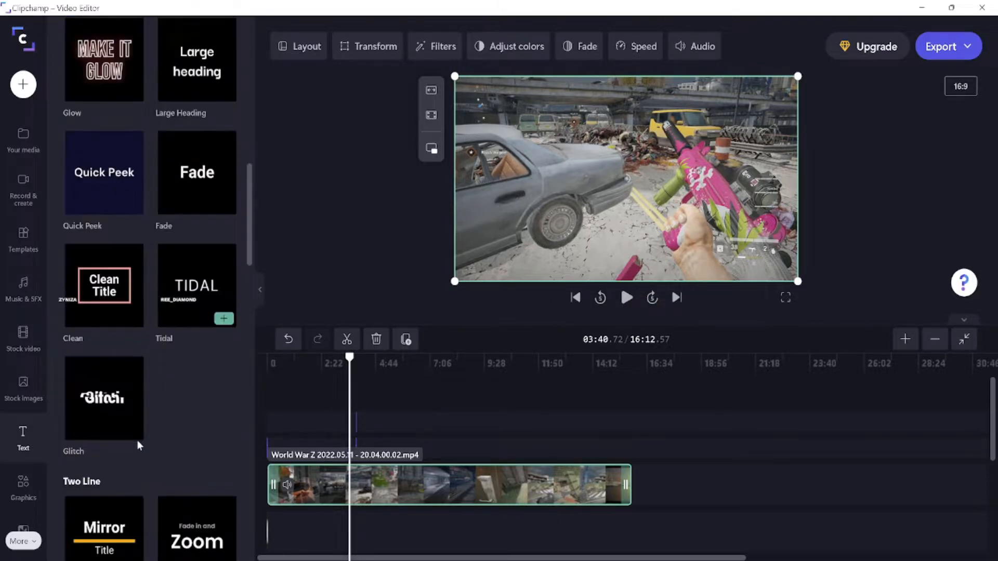
scroll(down, 3)
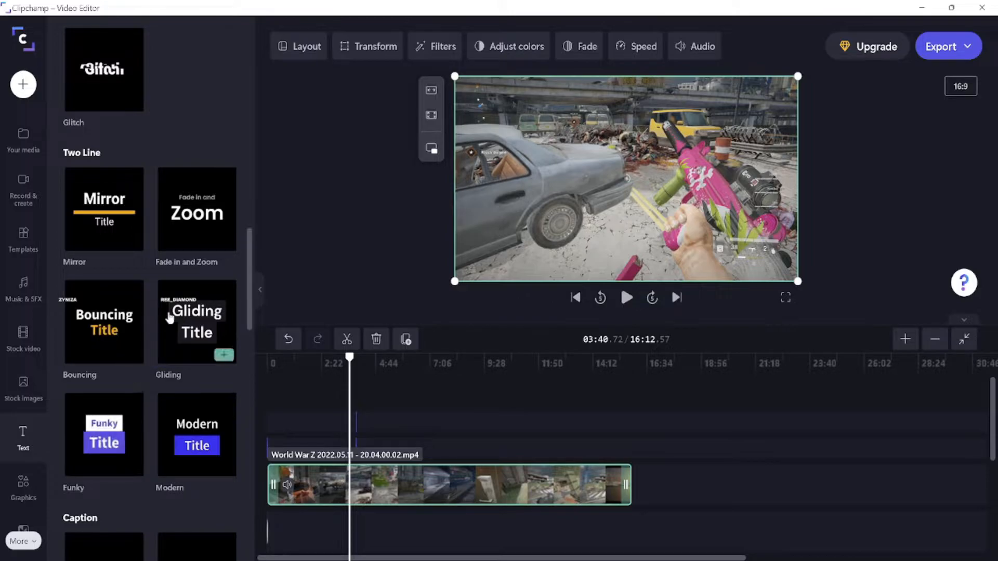
scroll(down, 3)
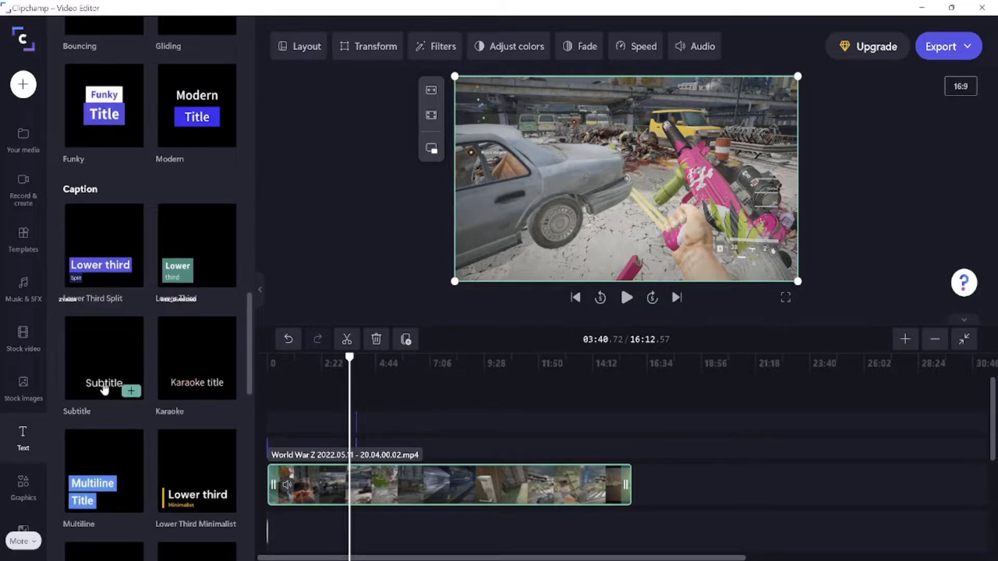
mouse_move(131, 391)
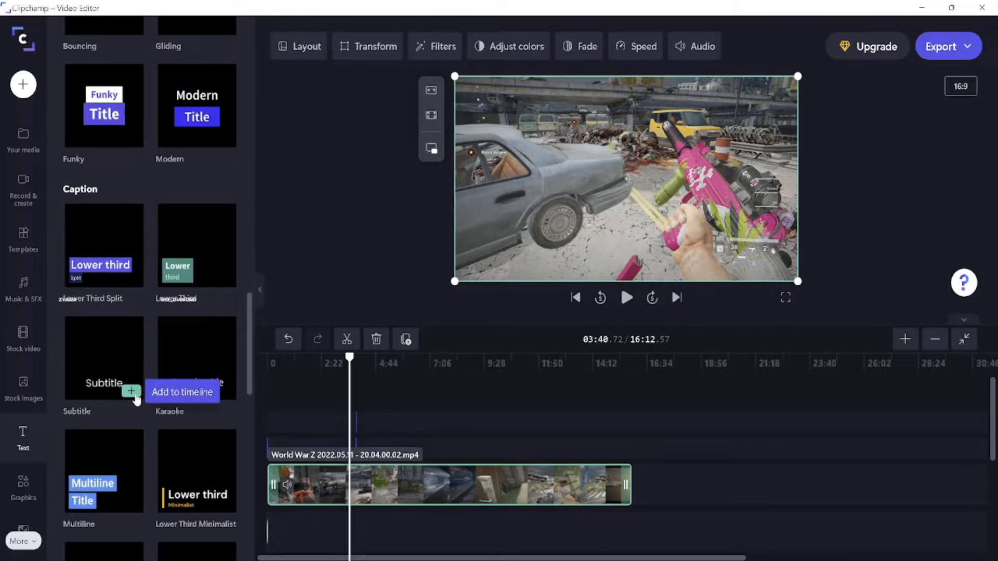
scroll(down, 3)
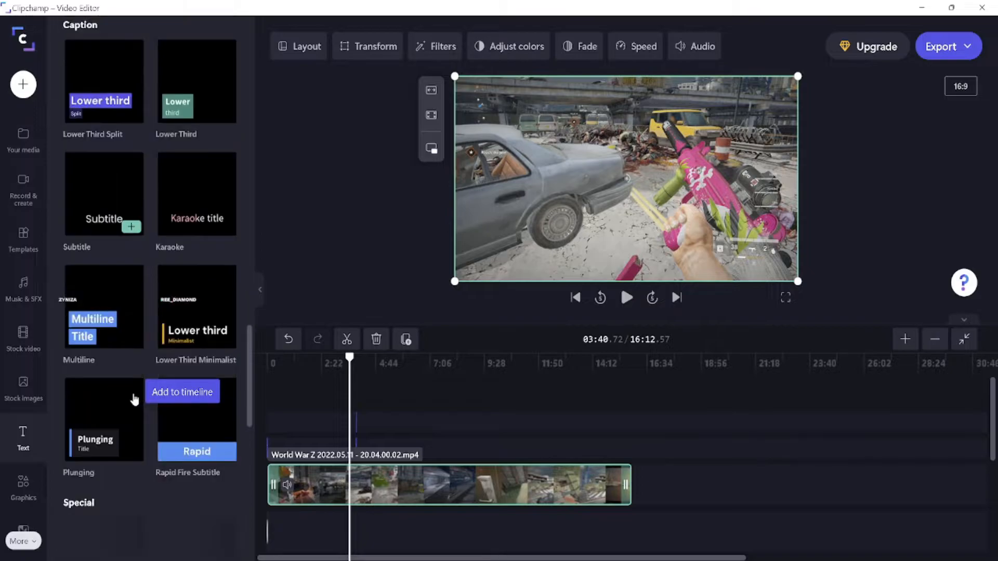
scroll(down, 3)
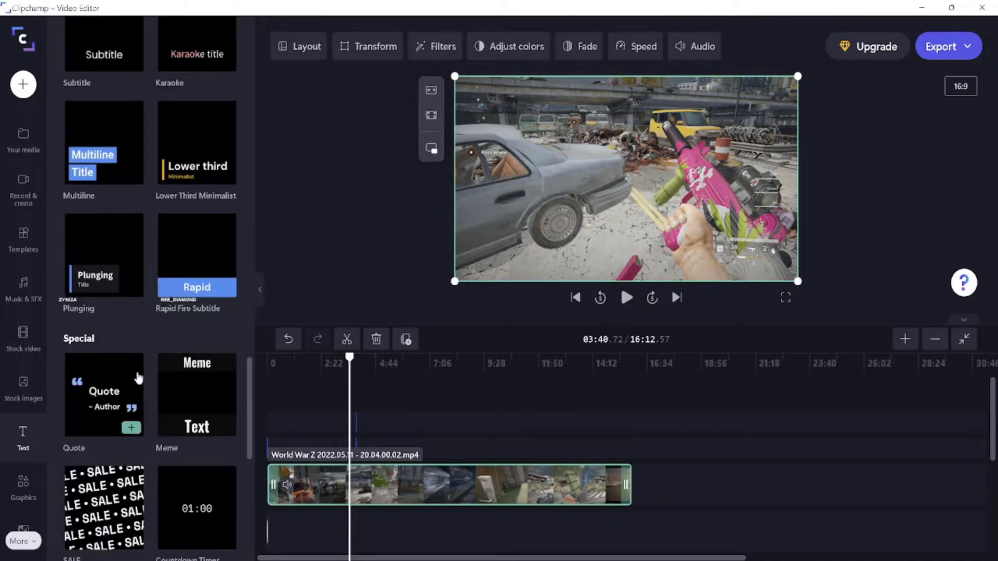
scroll(up, 3)
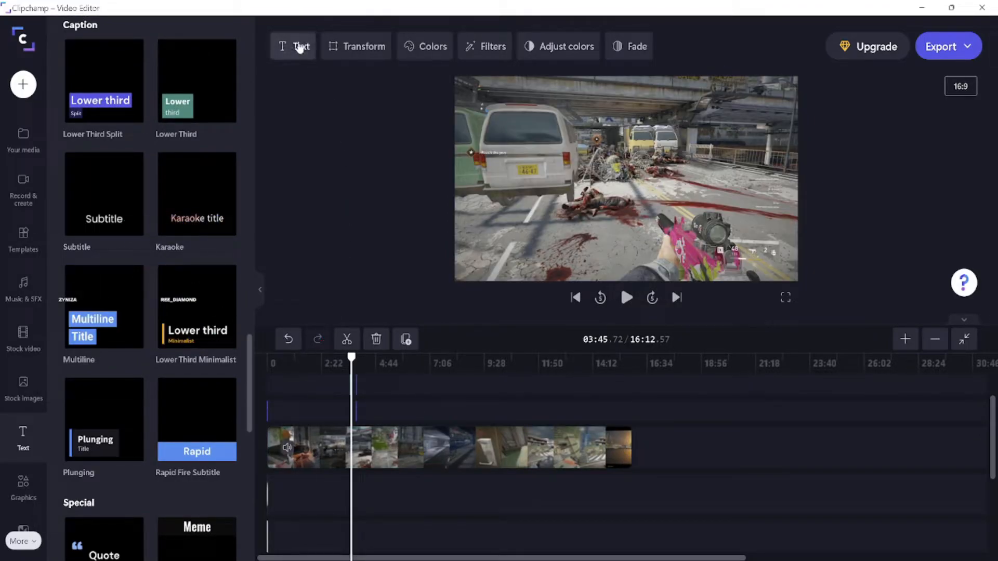
Replace the title wording with 'World War Z Aftermath'
click(294, 46)
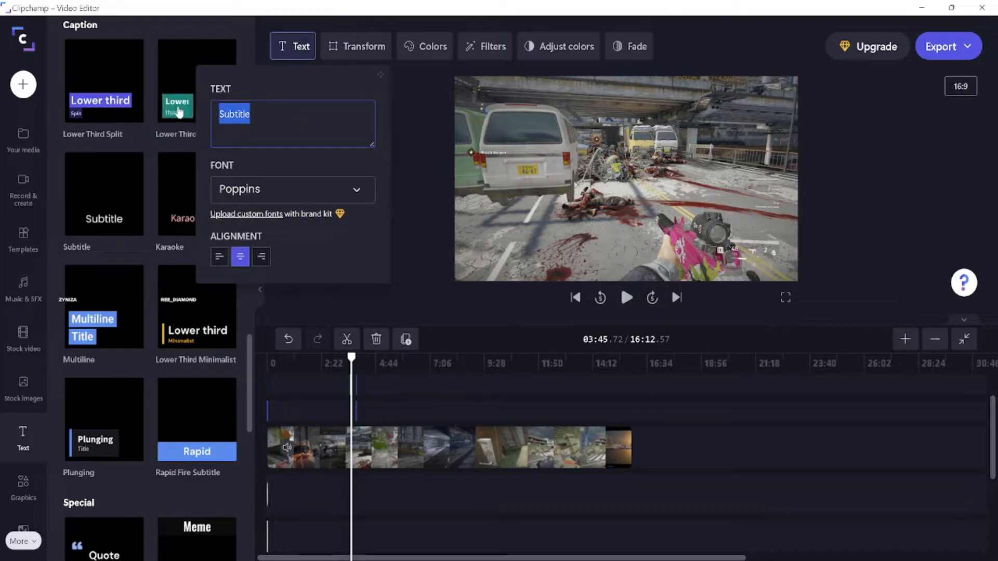
text(W)
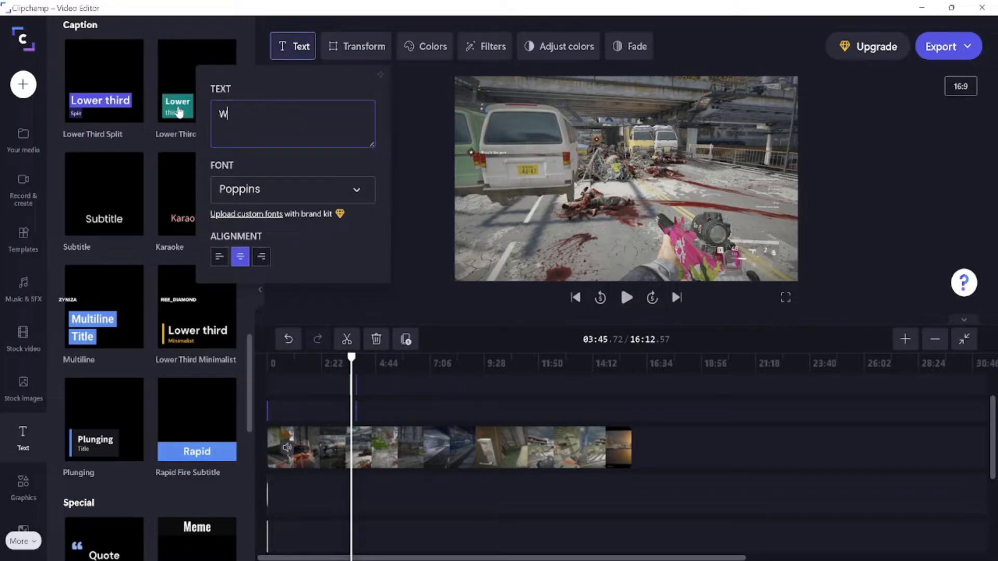
text(orld Wa)
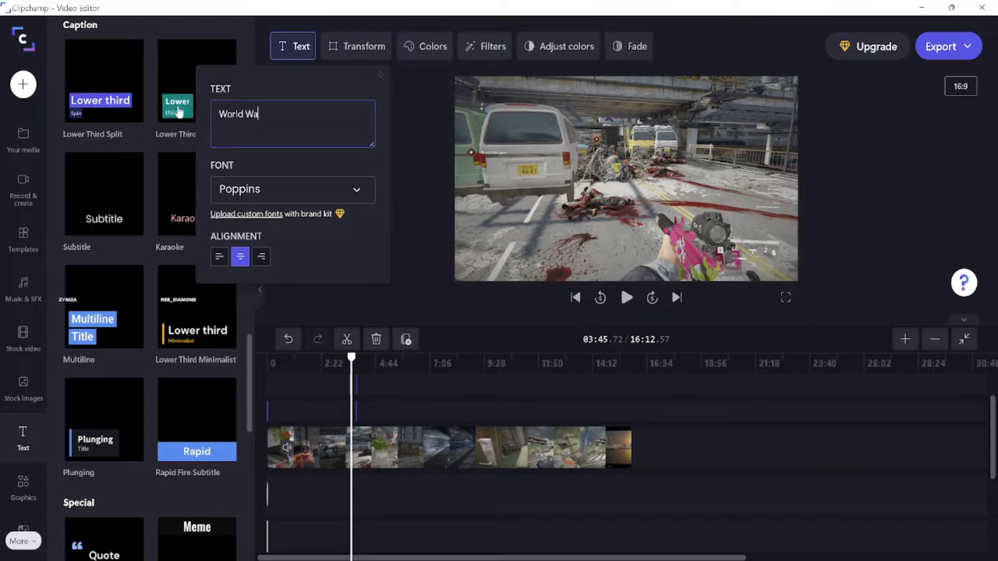
text(r)
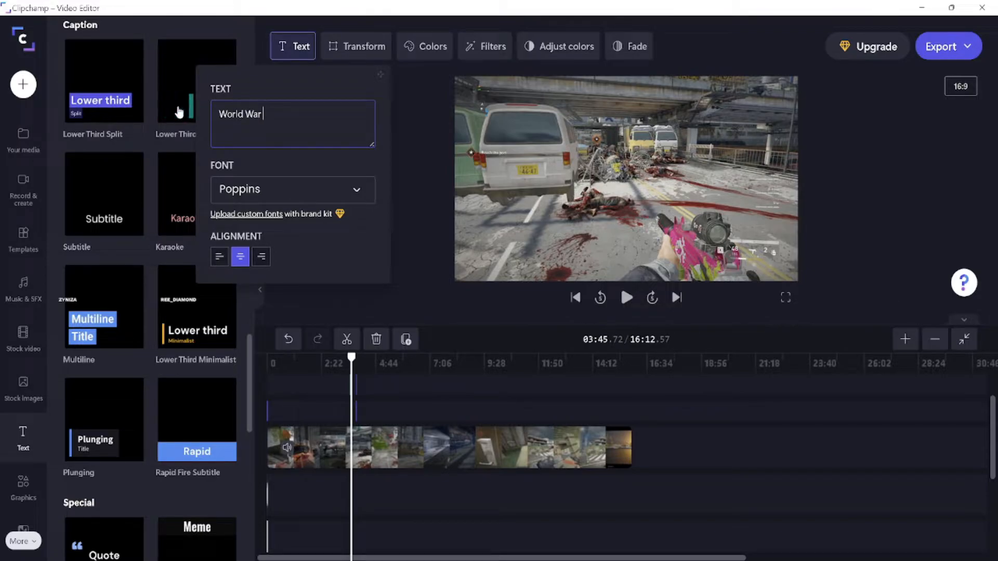
text(Z AFt)
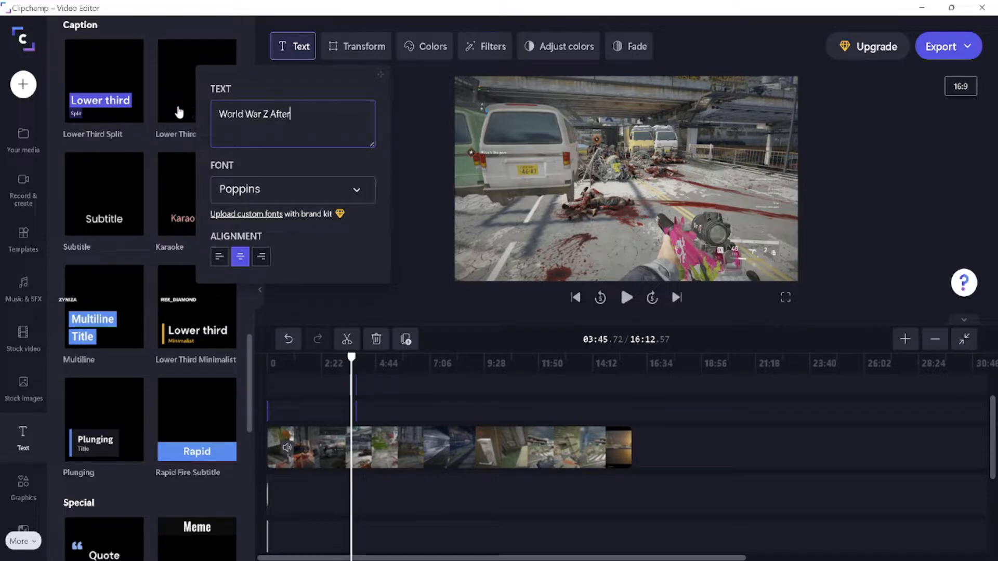
text(math)
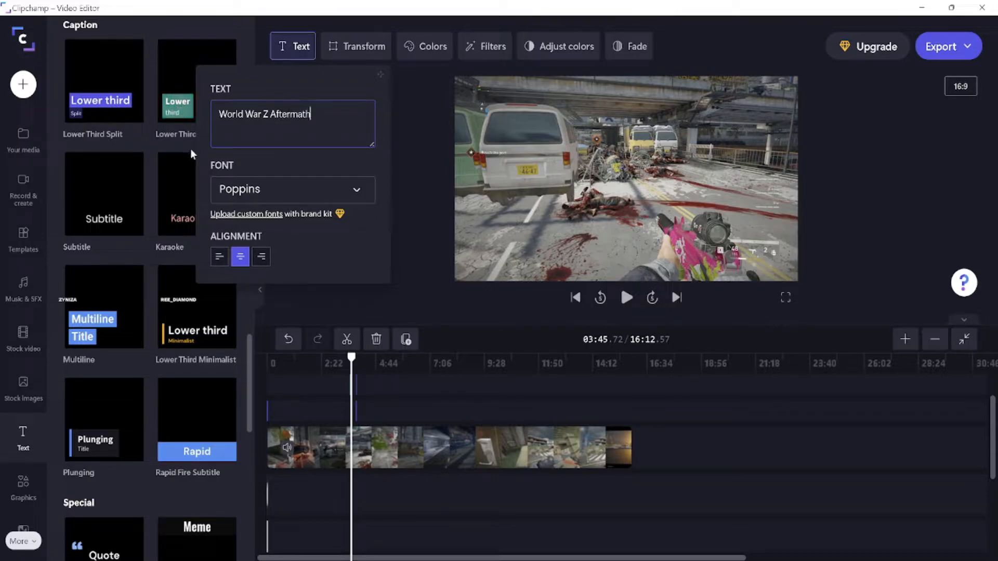
Switch the title's font to Creepster and zoom the timeline to see the short clips
click(291, 189)
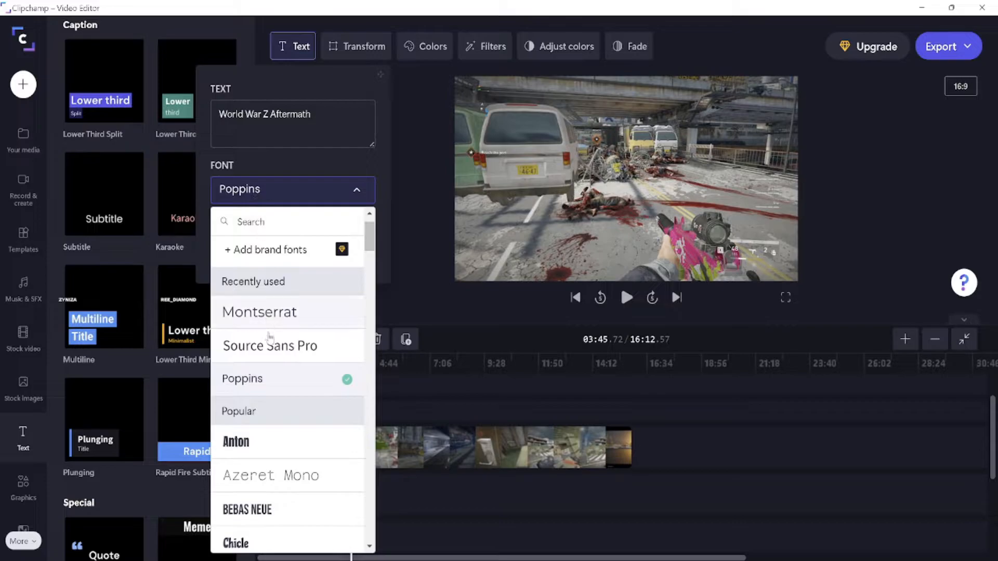
scroll(down, 3)
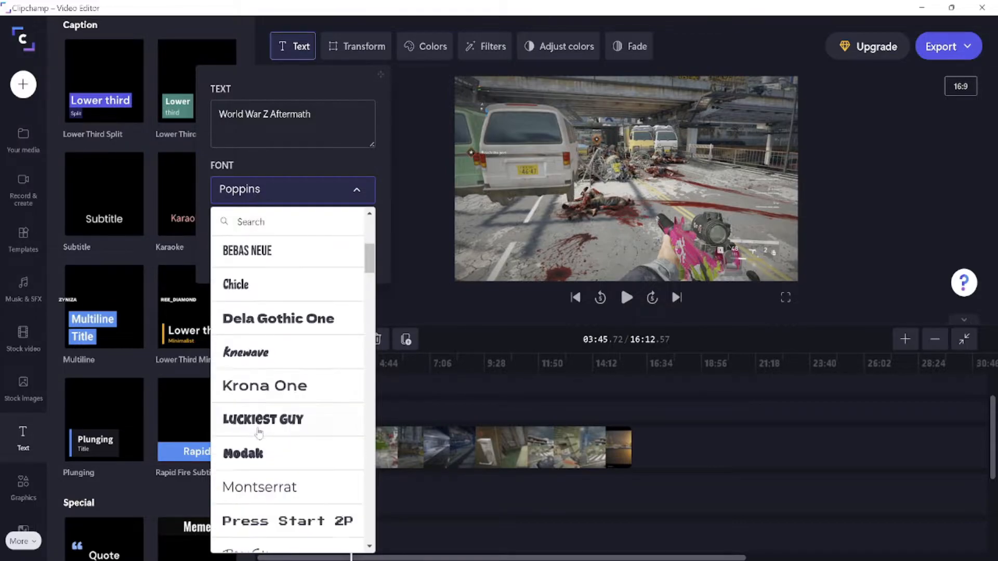
scroll(down, 3)
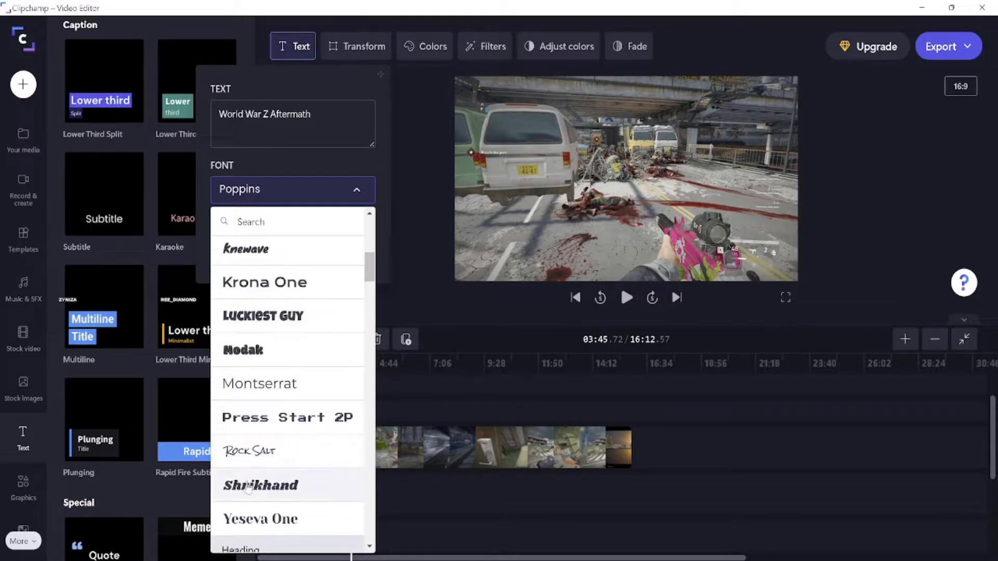
scroll(down, 3)
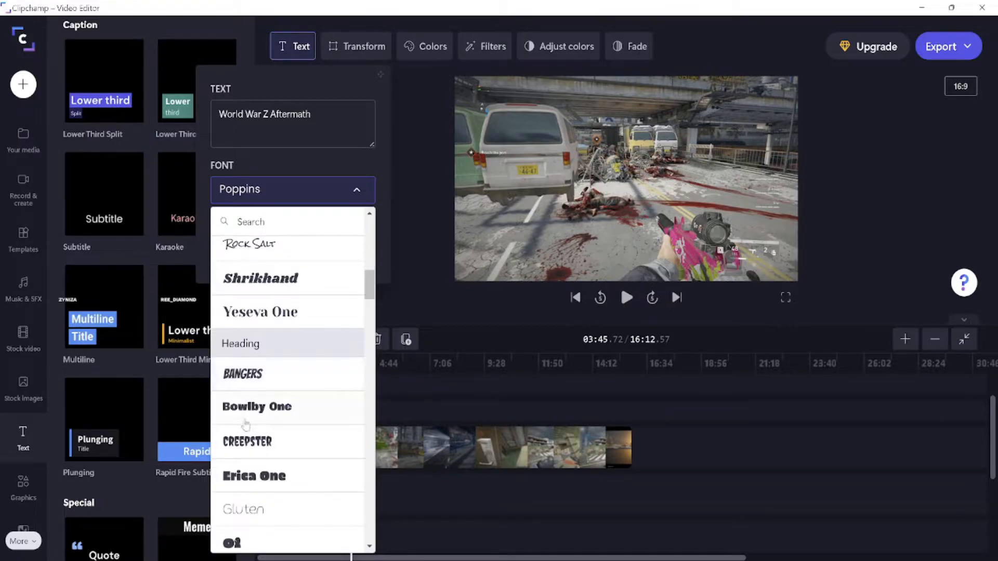
click(247, 441)
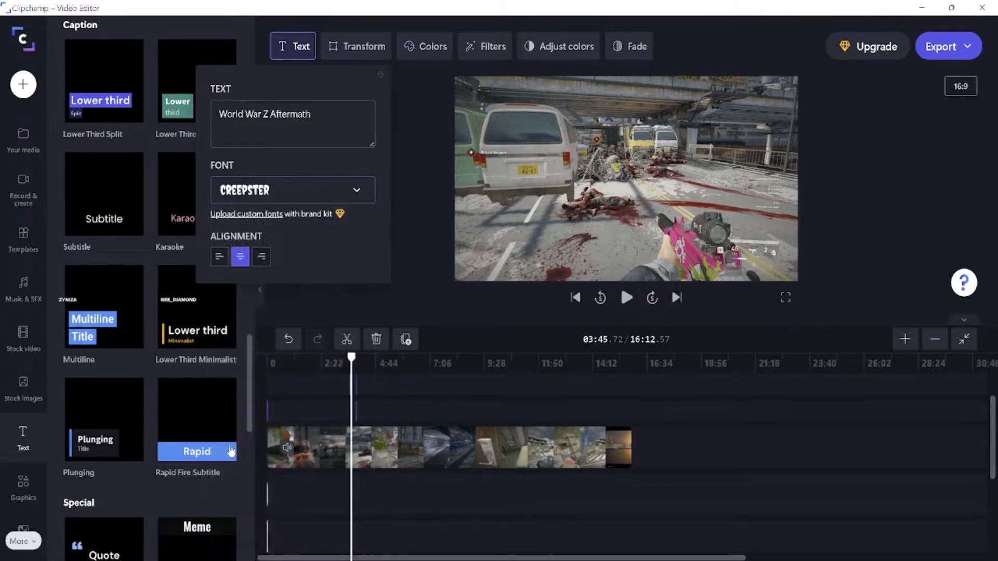
mouse_move(374, 392)
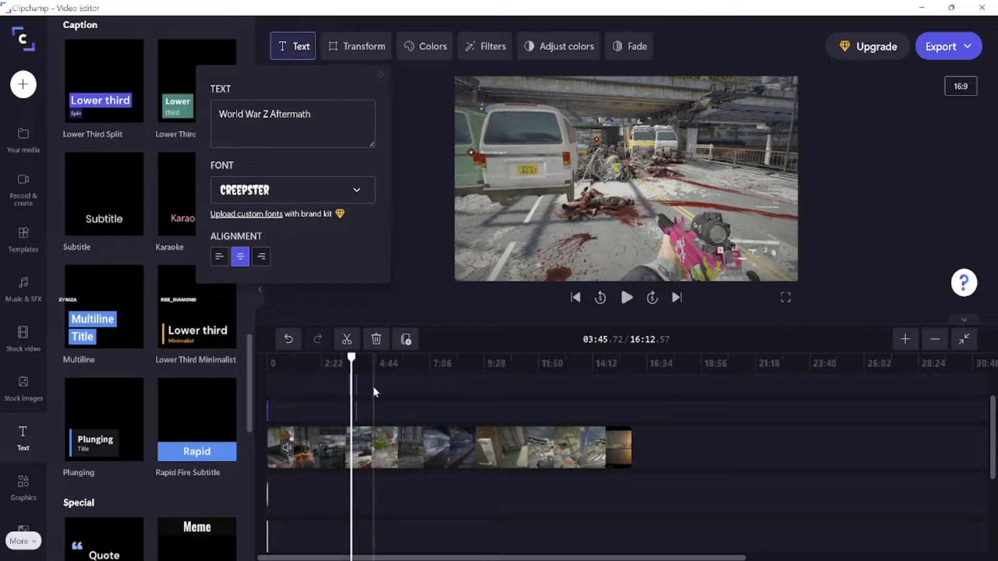
click(904, 339)
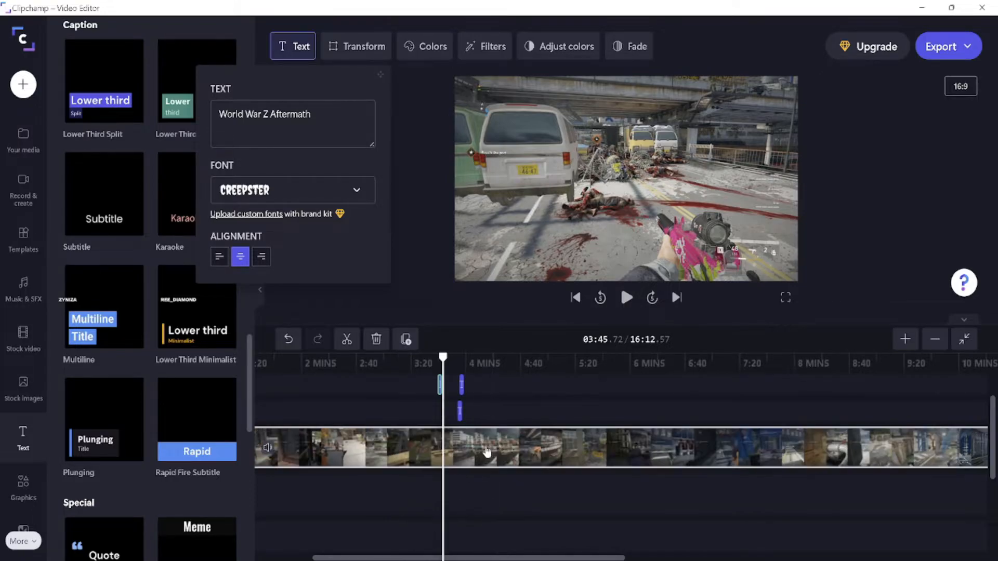
mouse_move(485, 451)
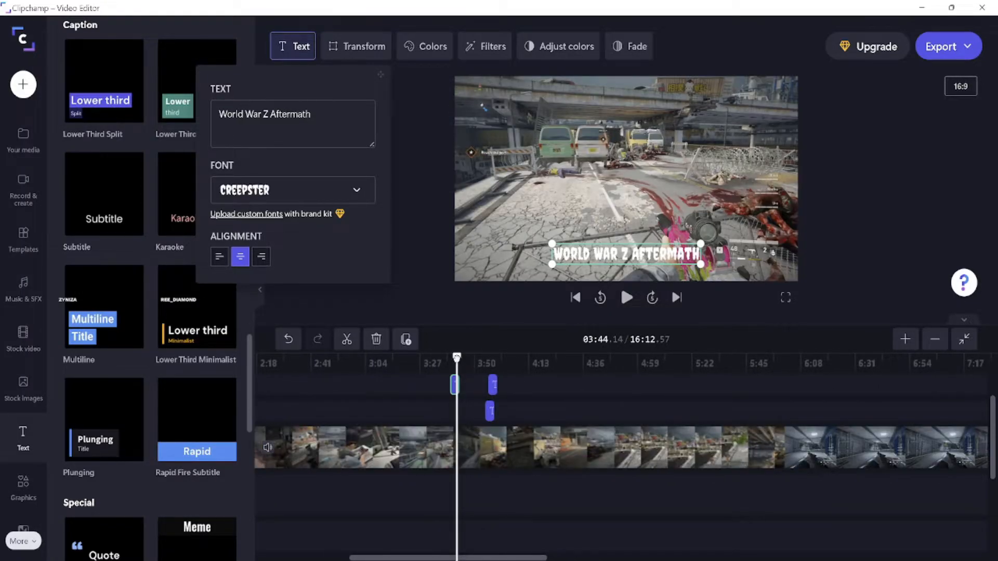
click(424, 46)
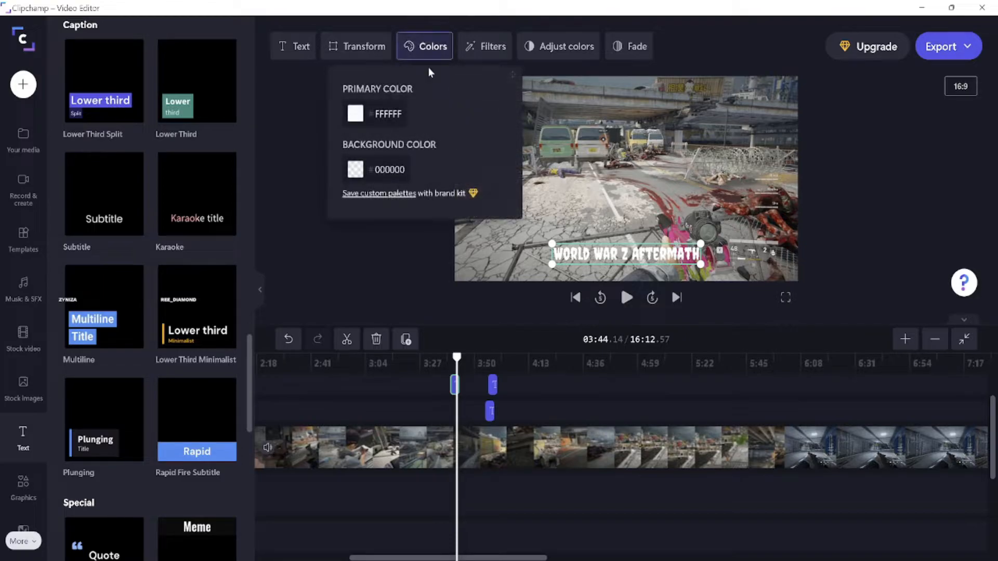
Set the title's primary colour to red and select it on the preview to reposition it top-left
click(355, 114)
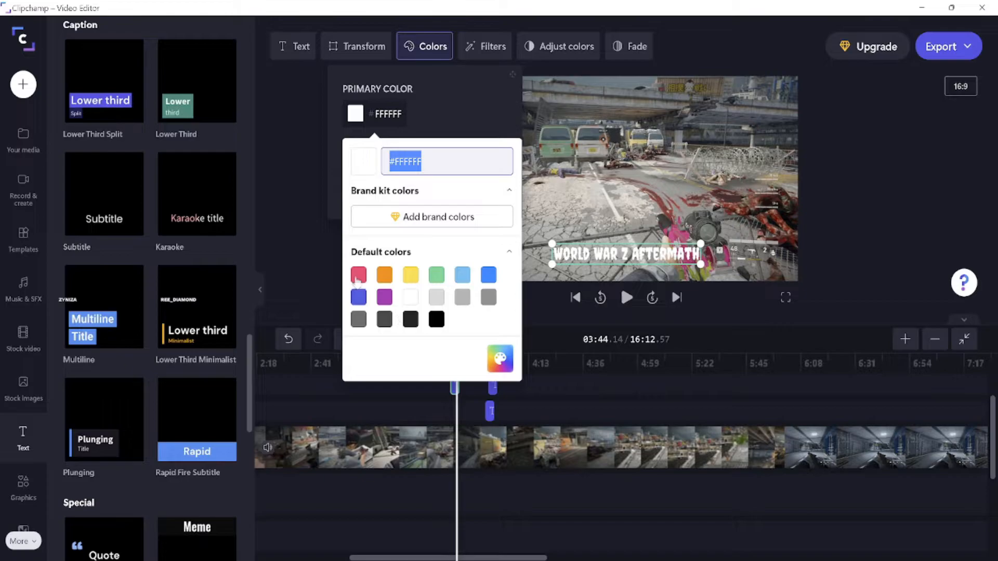
click(358, 274)
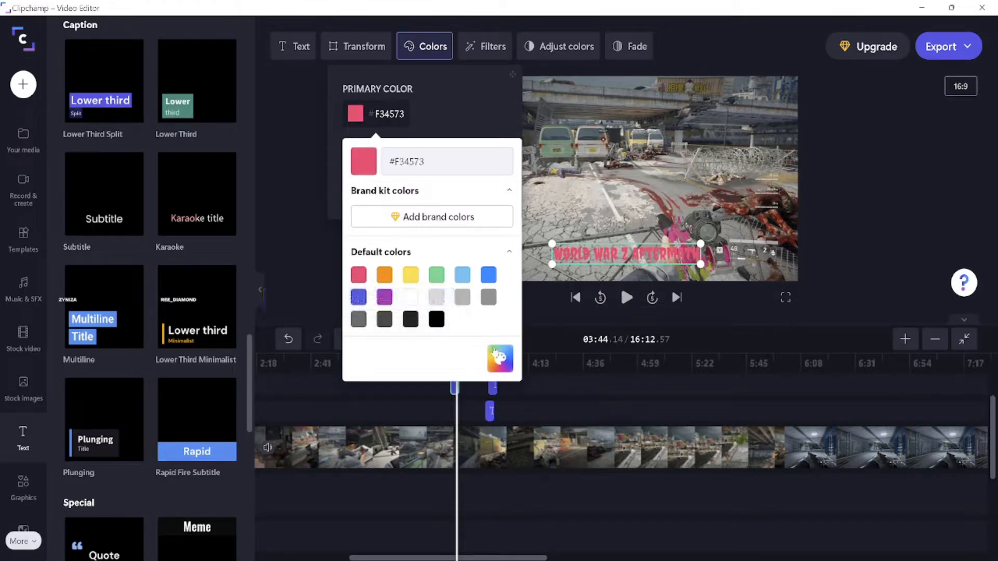
click(500, 357)
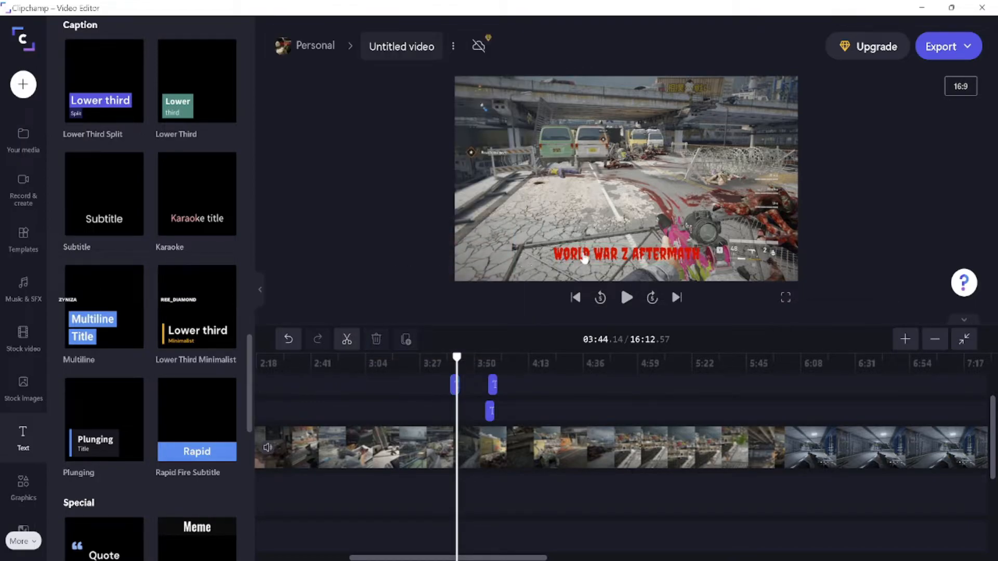
click(453, 385)
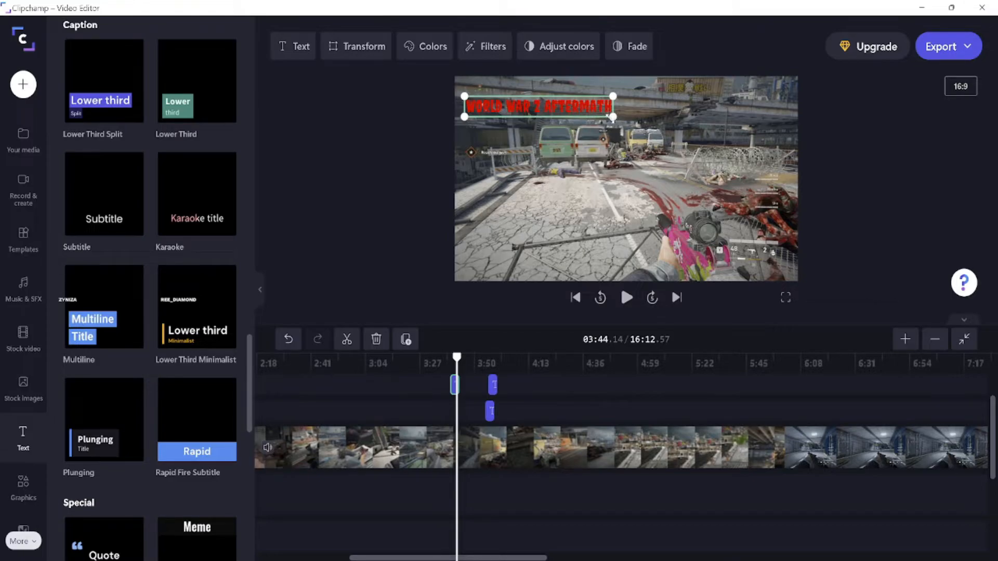
Toggle the title's filter options while settling it in the top-left corner
click(484, 46)
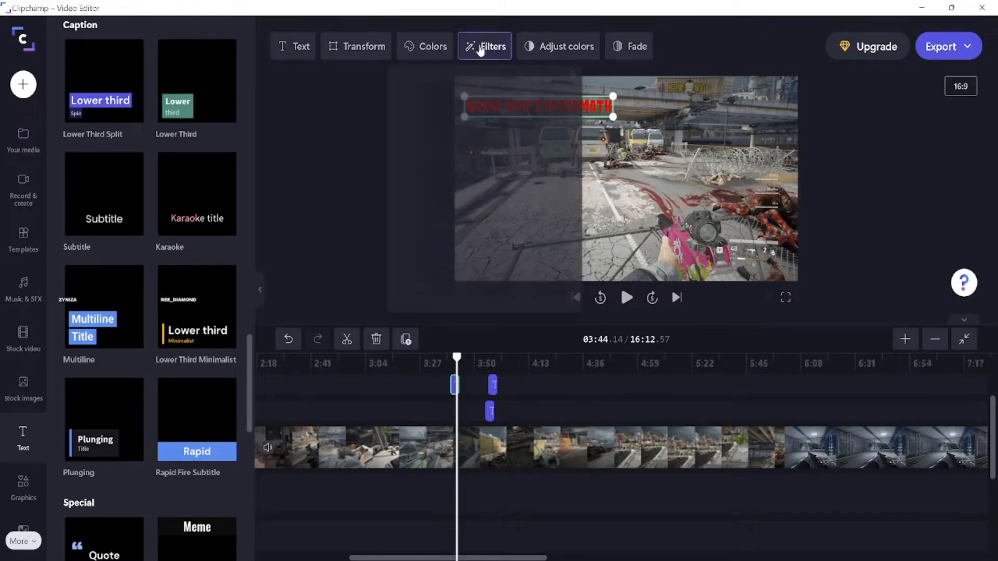
click(485, 45)
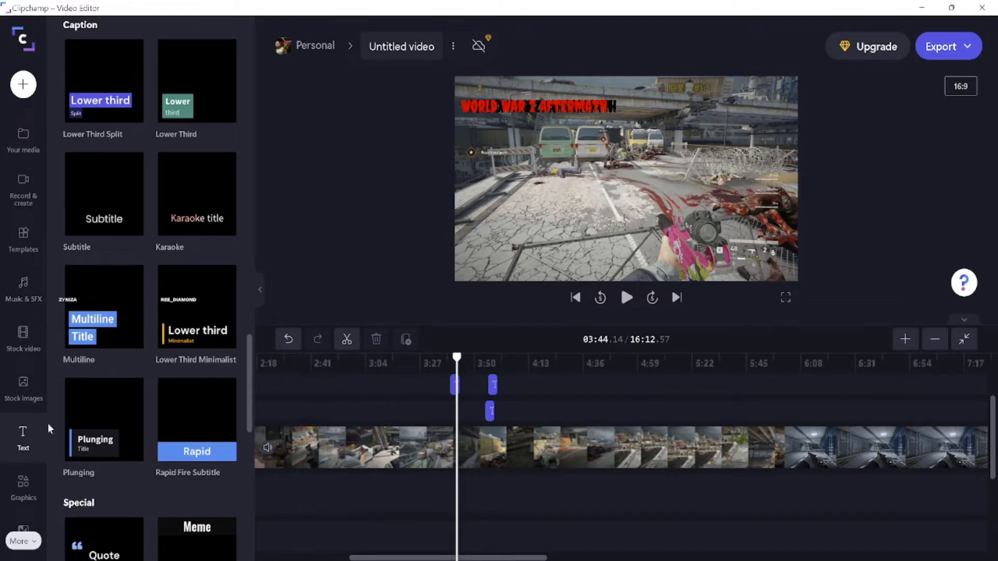
mouse_move(131, 228)
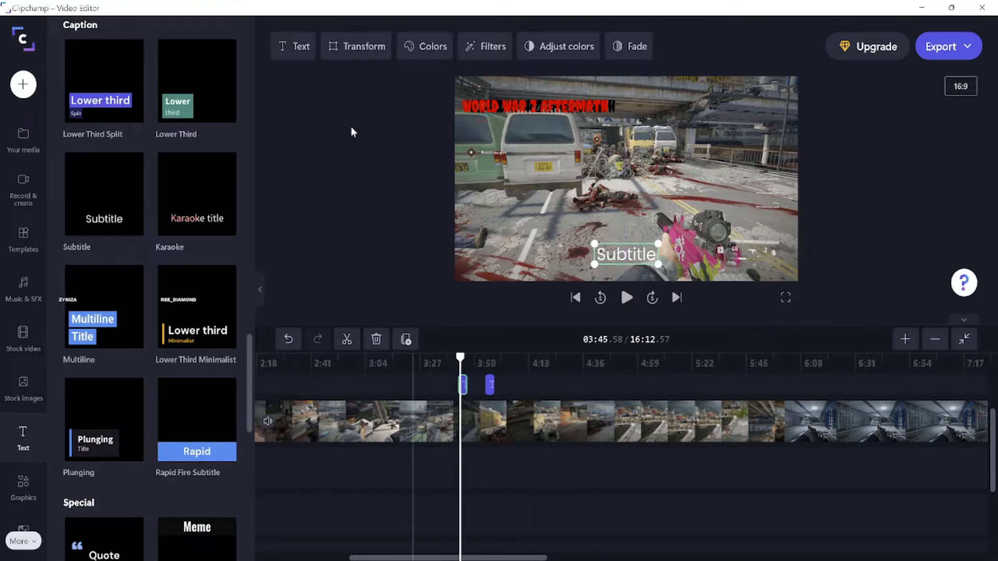
Make the second overlay read 'EP 1' in the Creepster font
click(293, 46)
text(e)
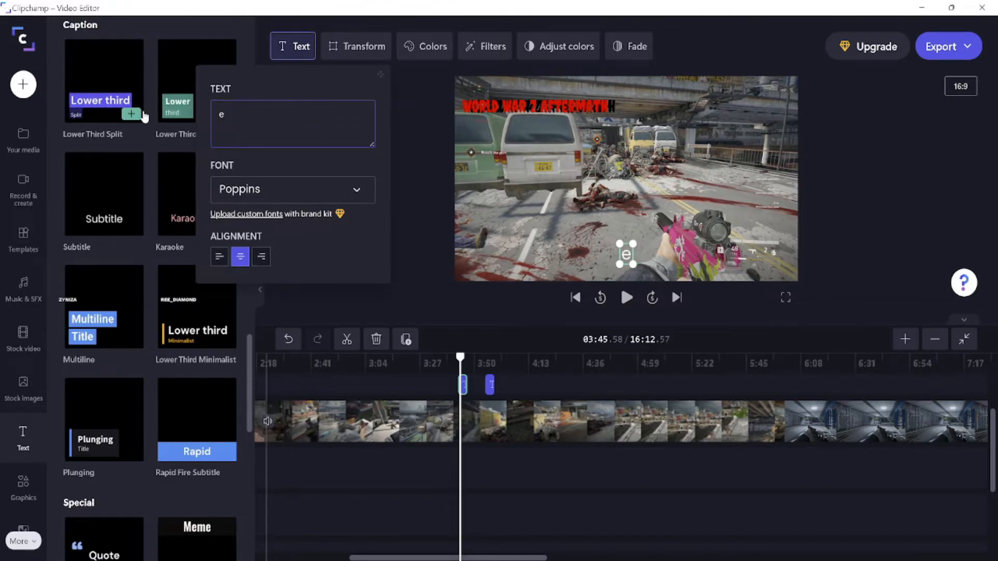
text(EP)
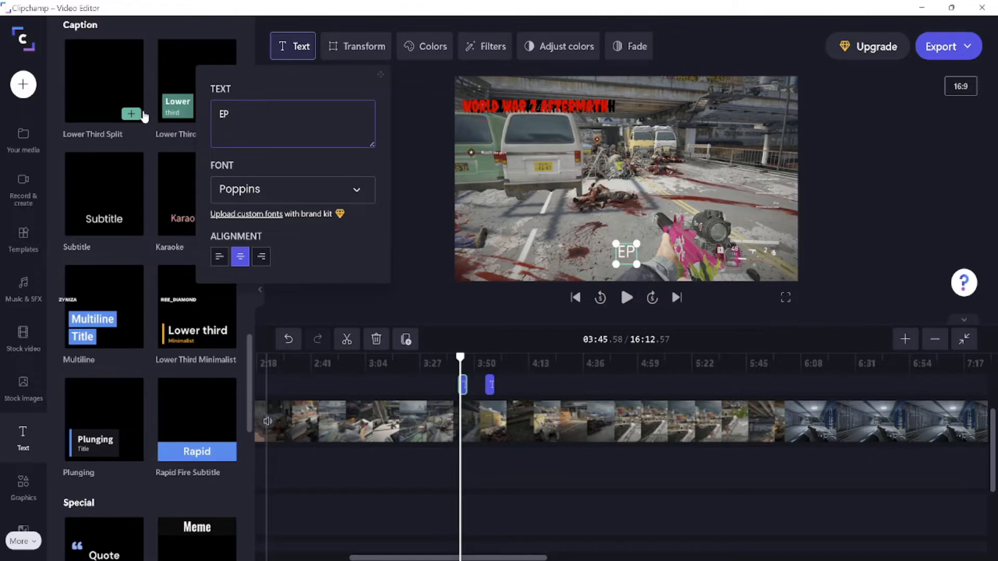
text(1)
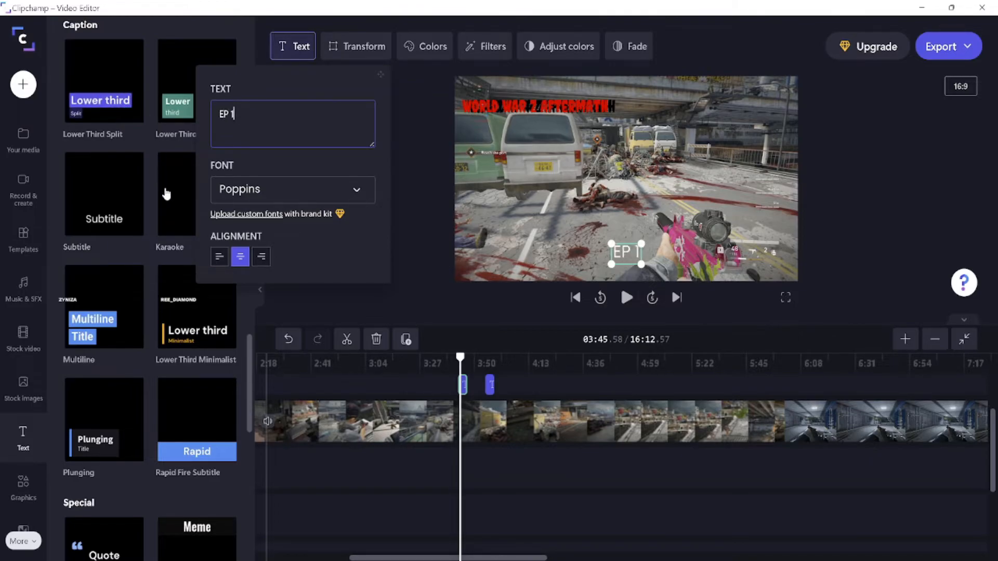
click(291, 189)
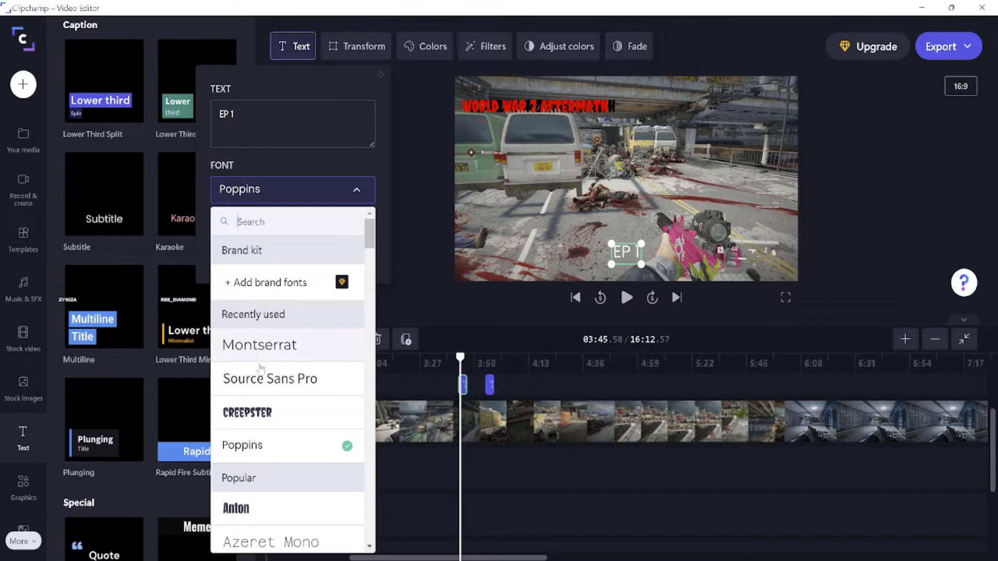
click(247, 413)
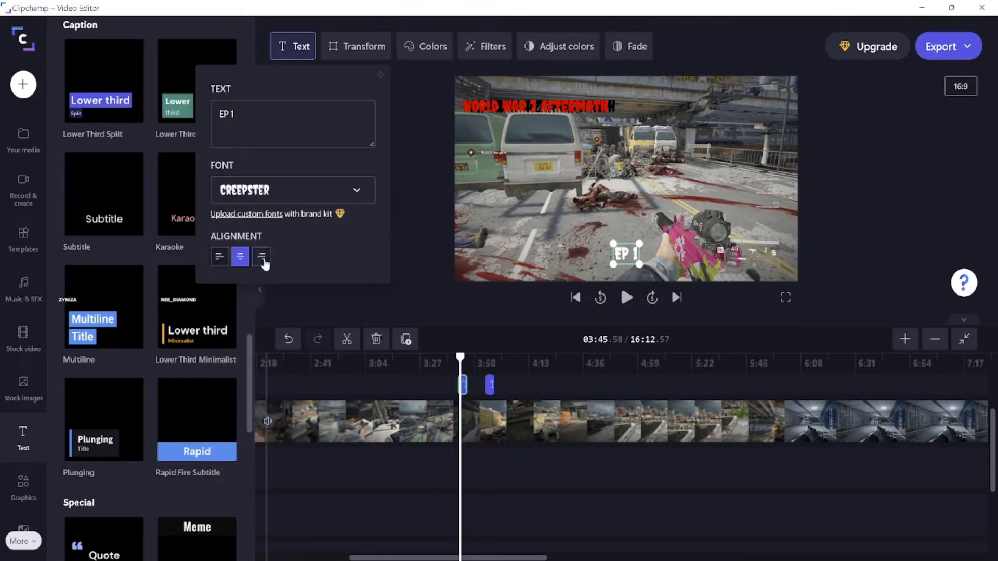
mouse_move(456, 64)
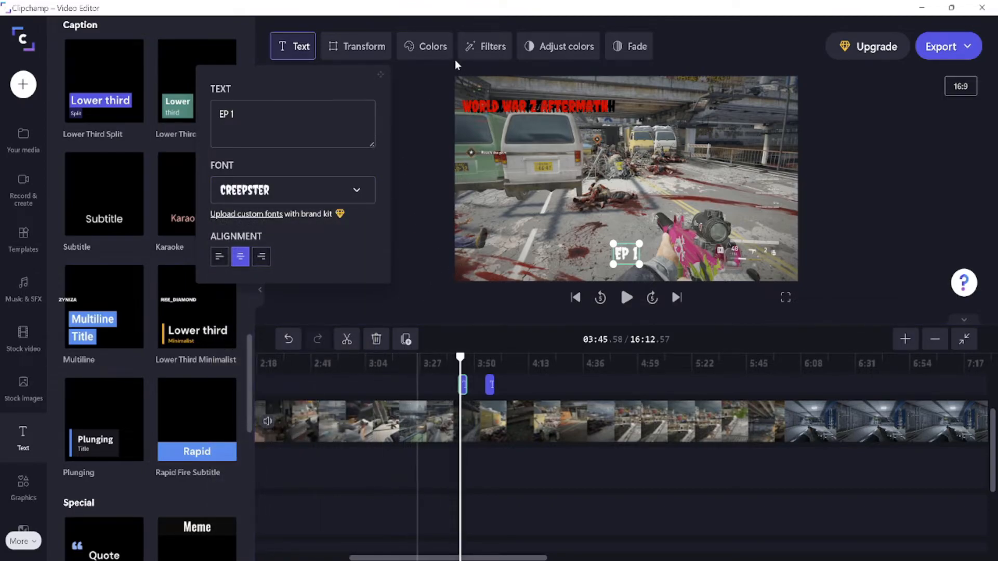
Set the EP 1 text's primary colour to the recently used red
click(425, 46)
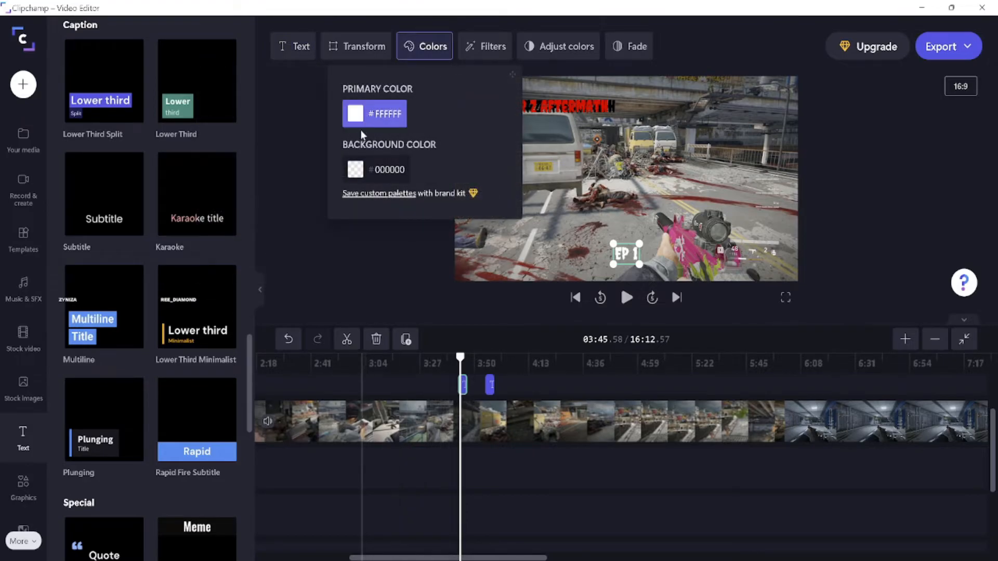
click(355, 114)
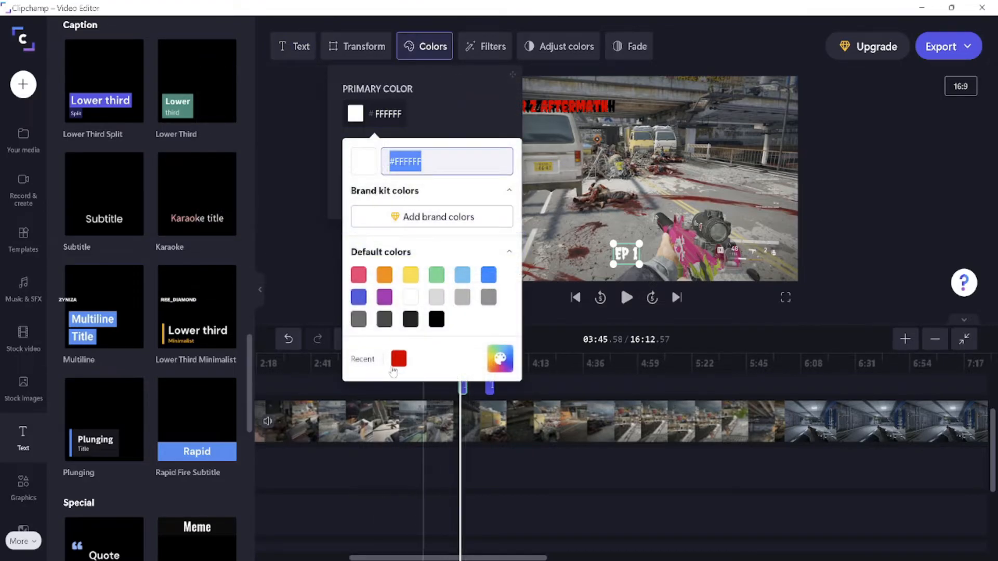
click(398, 358)
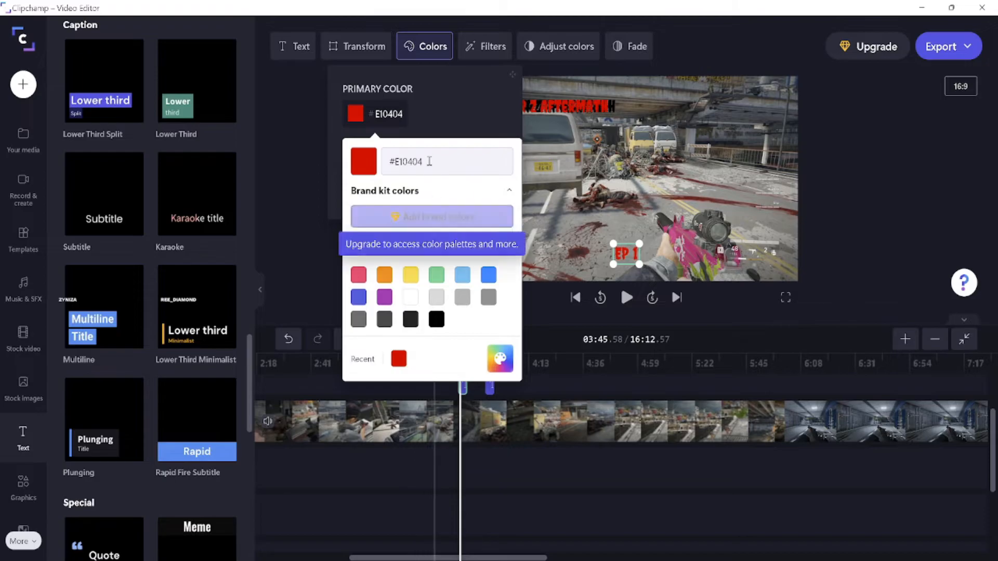
click(484, 46)
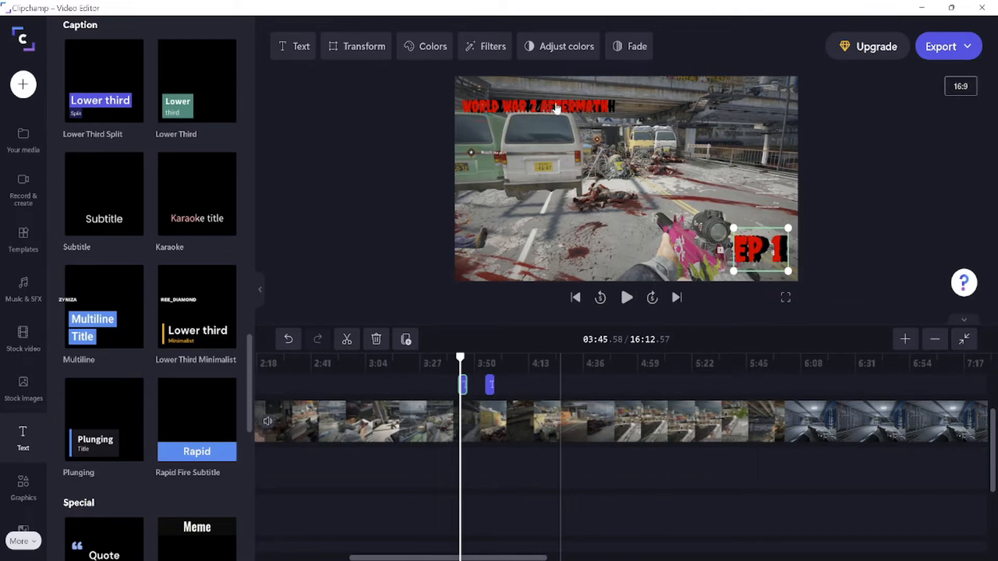
mouse_move(503, 242)
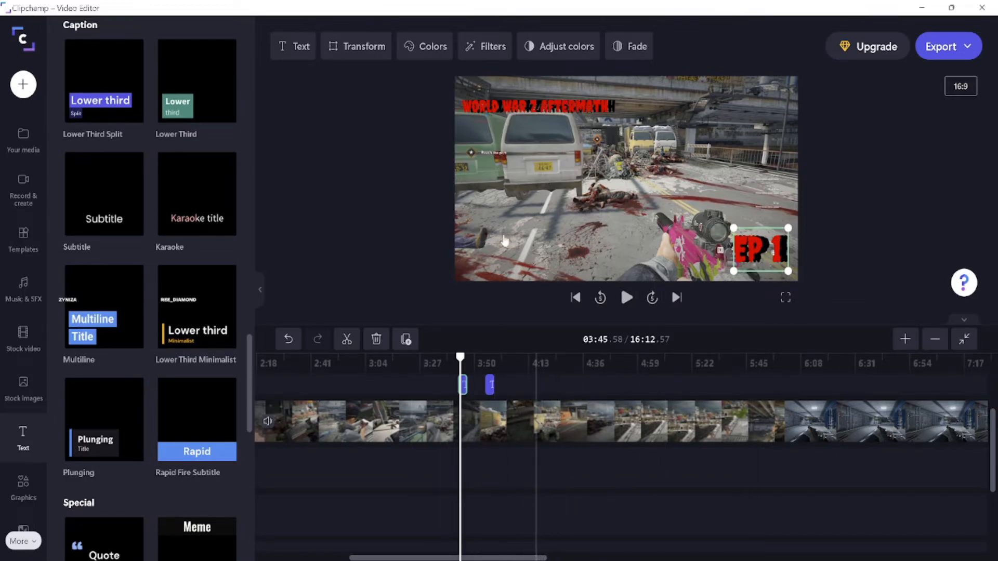
mouse_move(487, 267)
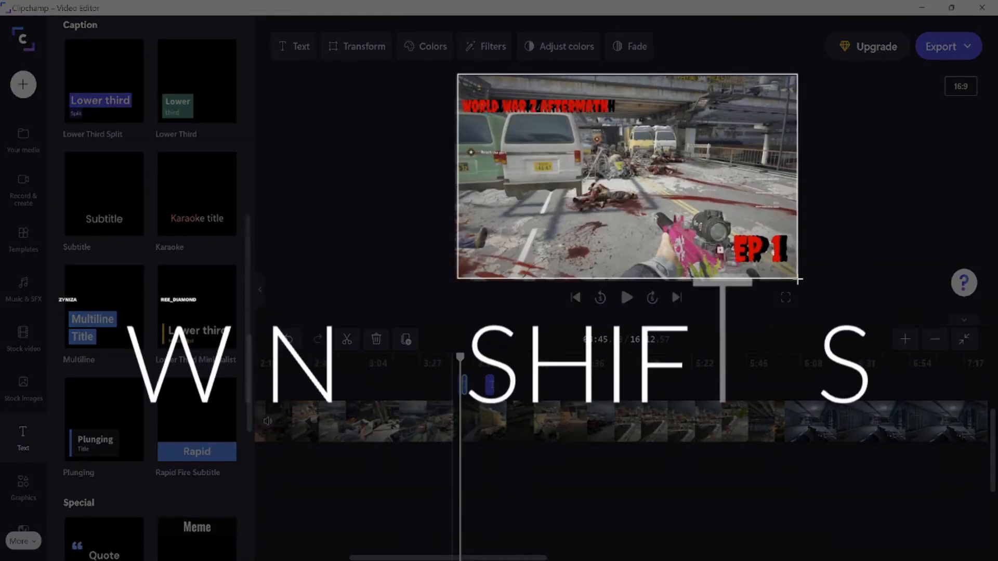
Capture a rectangular snip of the titled gameplay preview to the clipboard with Win+Shift+S
key(Win+Shift+S)
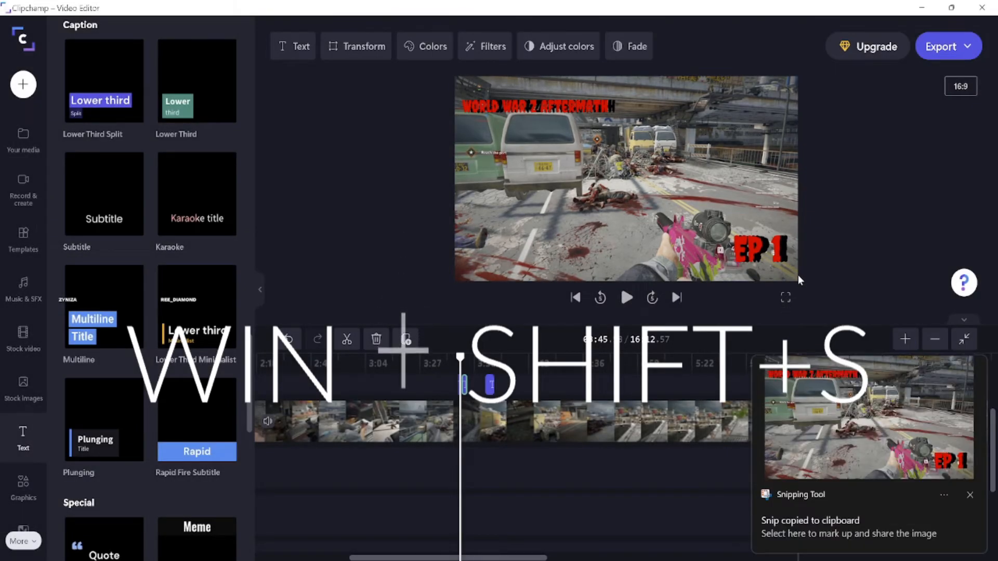
mouse_move(807, 452)
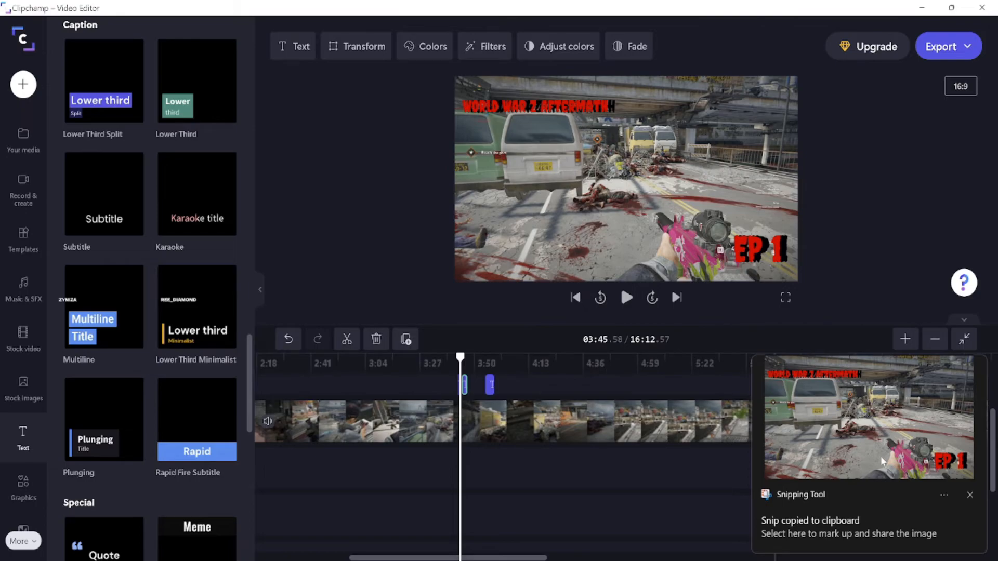
mouse_move(480, 158)
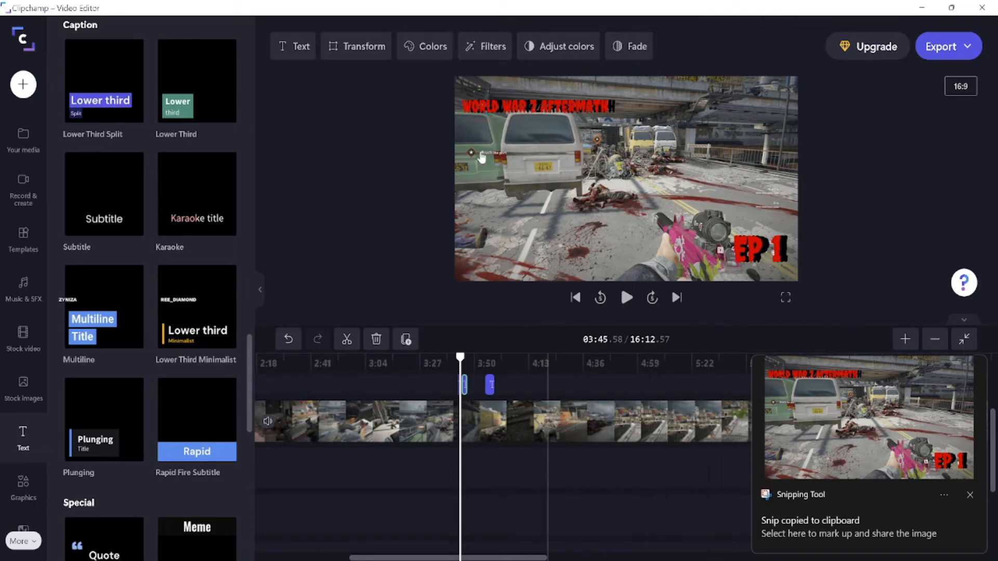
mouse_move(372, 196)
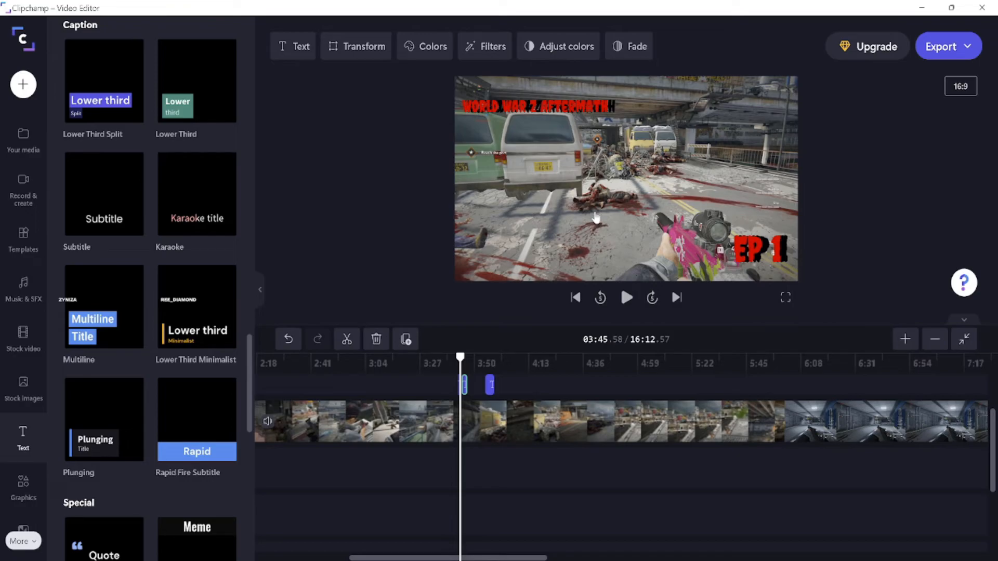
click(629, 46)
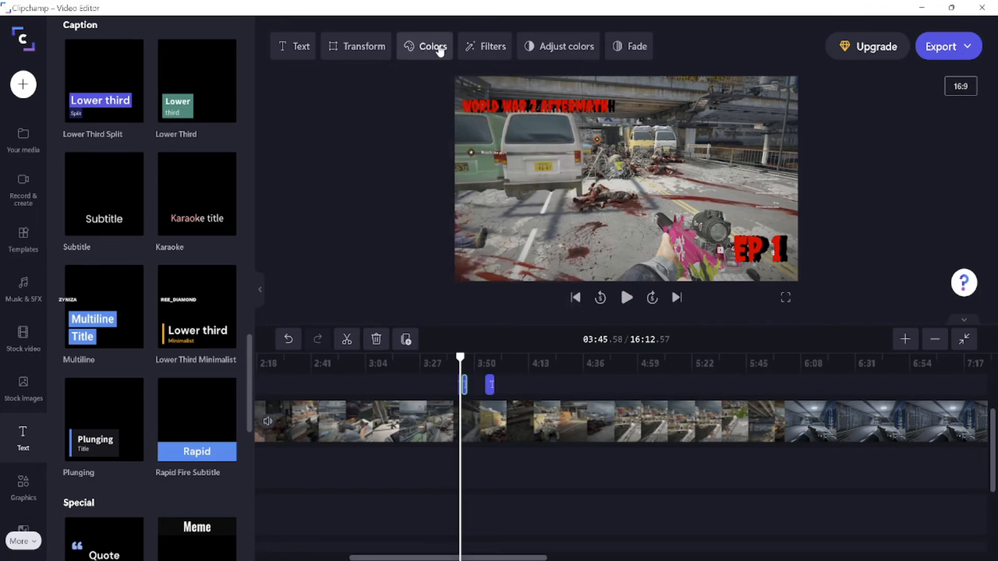
click(424, 46)
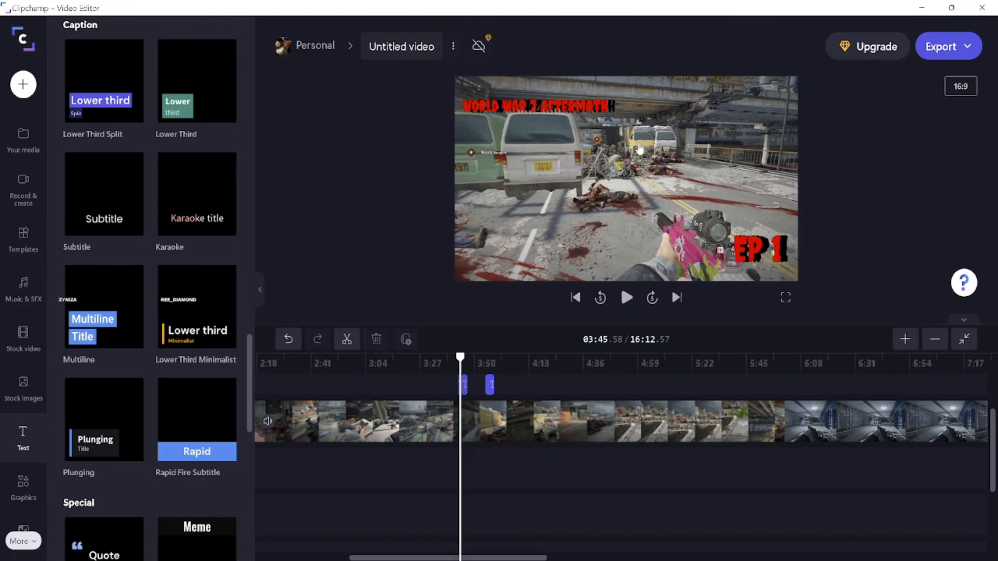
mouse_move(361, 167)
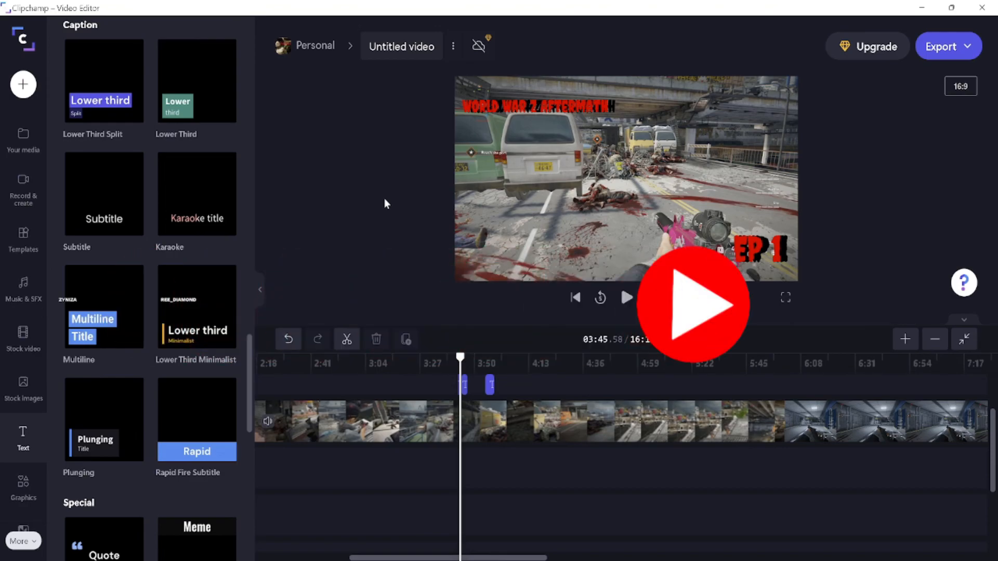
click(693, 304)
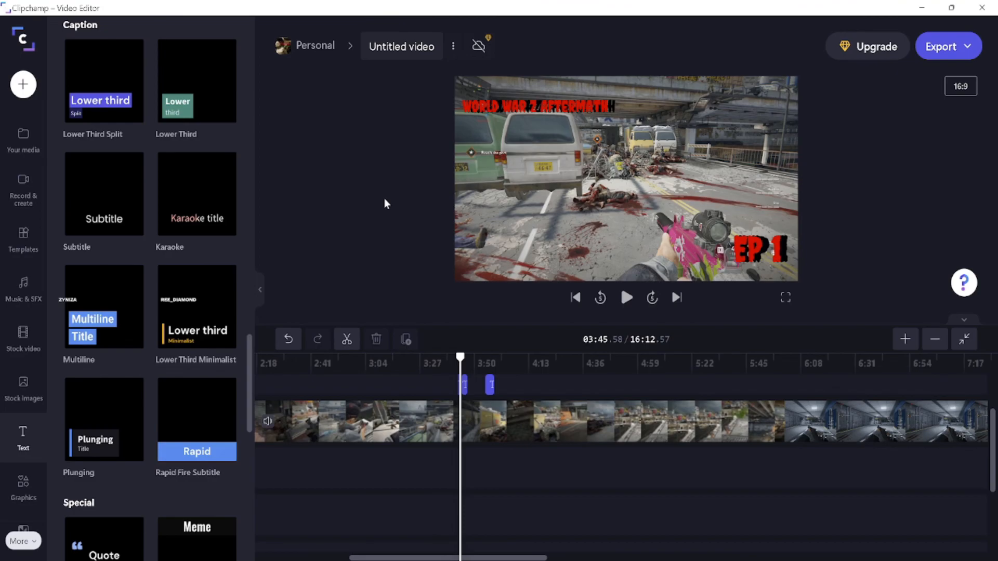
mouse_move(436, 297)
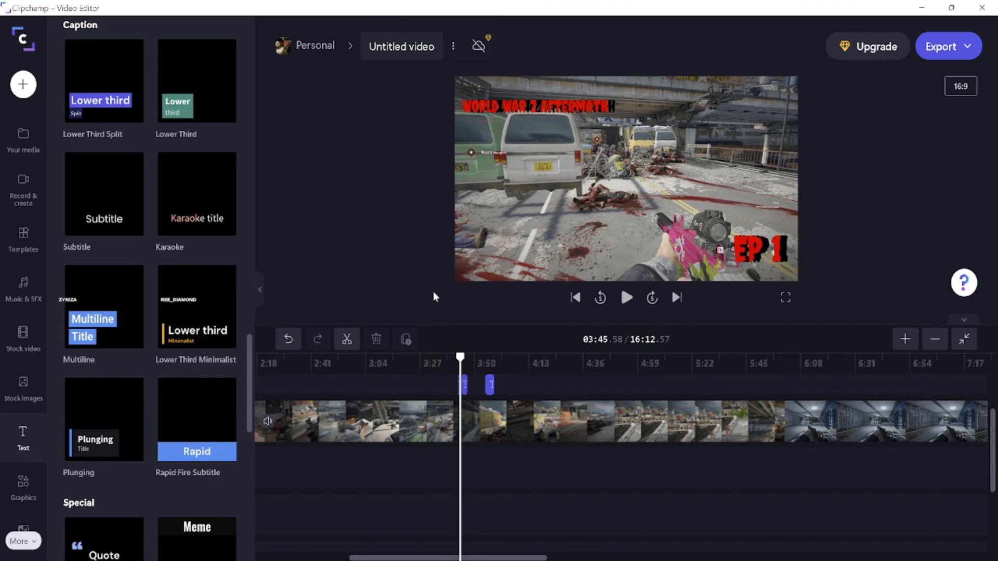
mouse_move(458, 260)
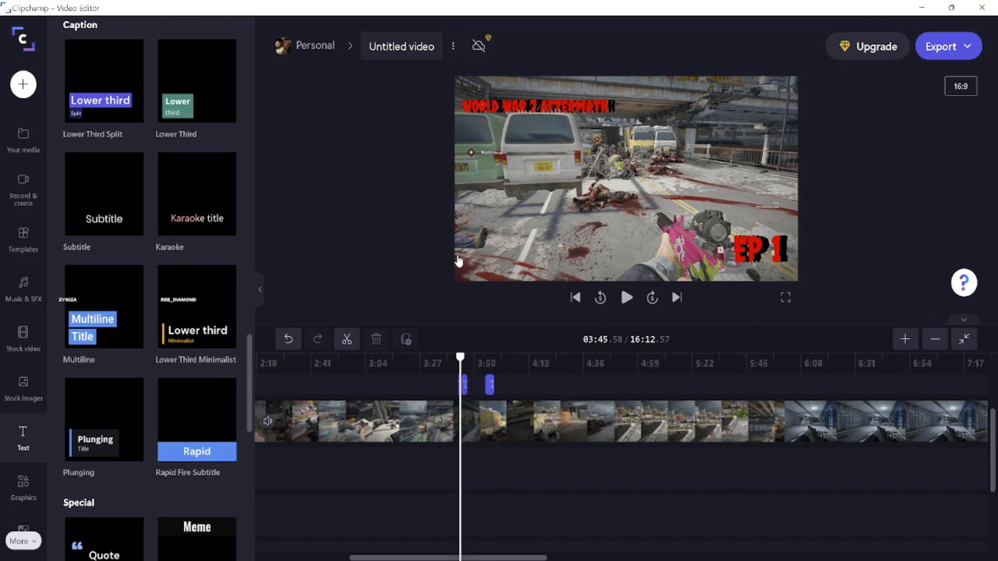